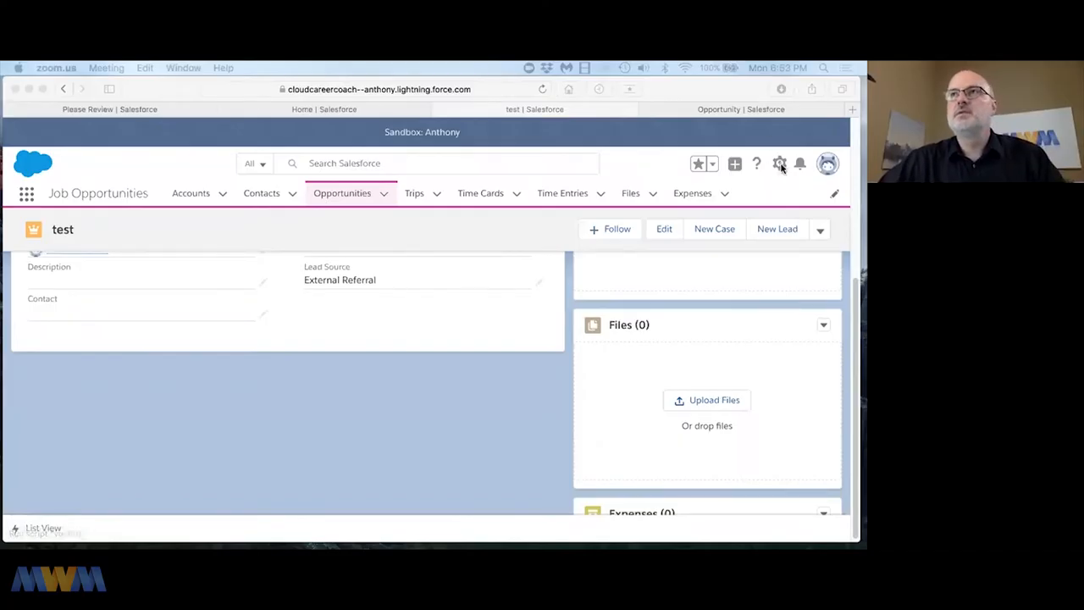
Reach the Sales Processes page via Quick Find, listing Job Opportunity and Sales Opportunity.
{"action": "left_click", "coordinate": [779, 162]}
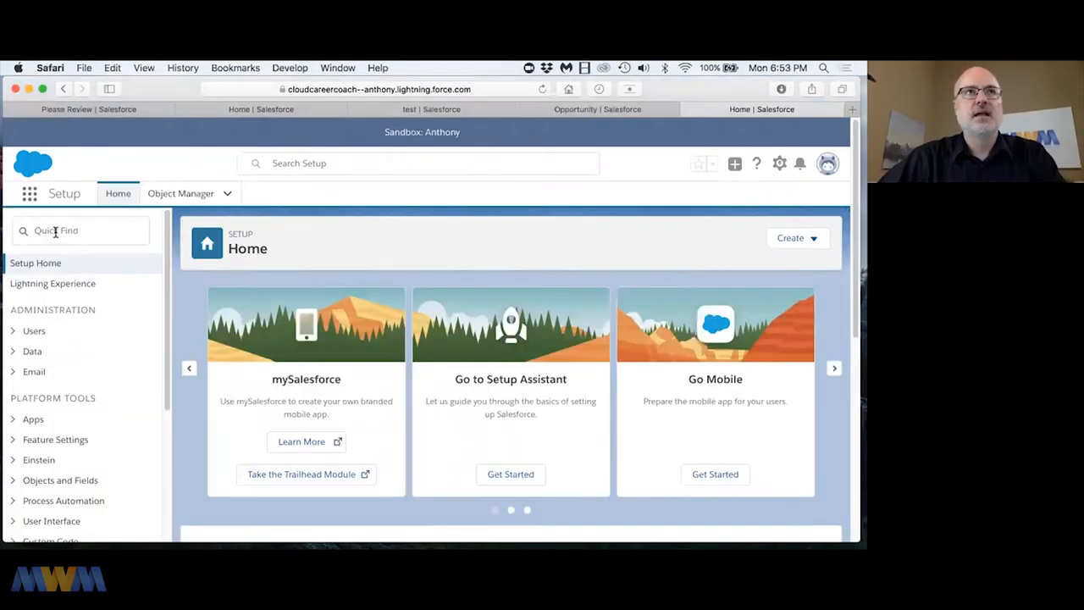
{"action": "type", "text": "sal"}
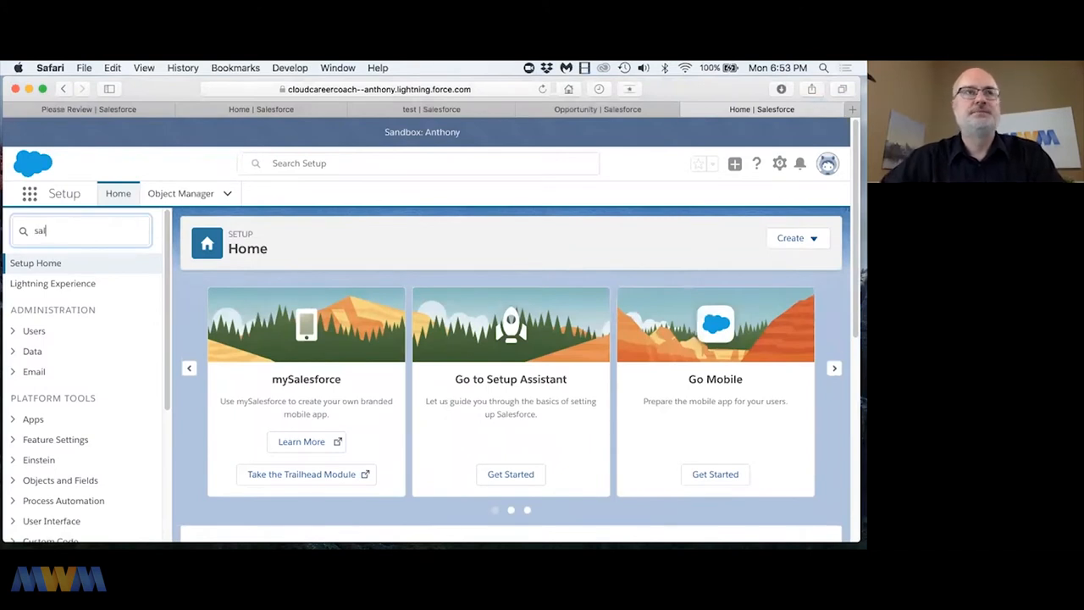
{"action": "left_click", "coordinate": [82, 303]}
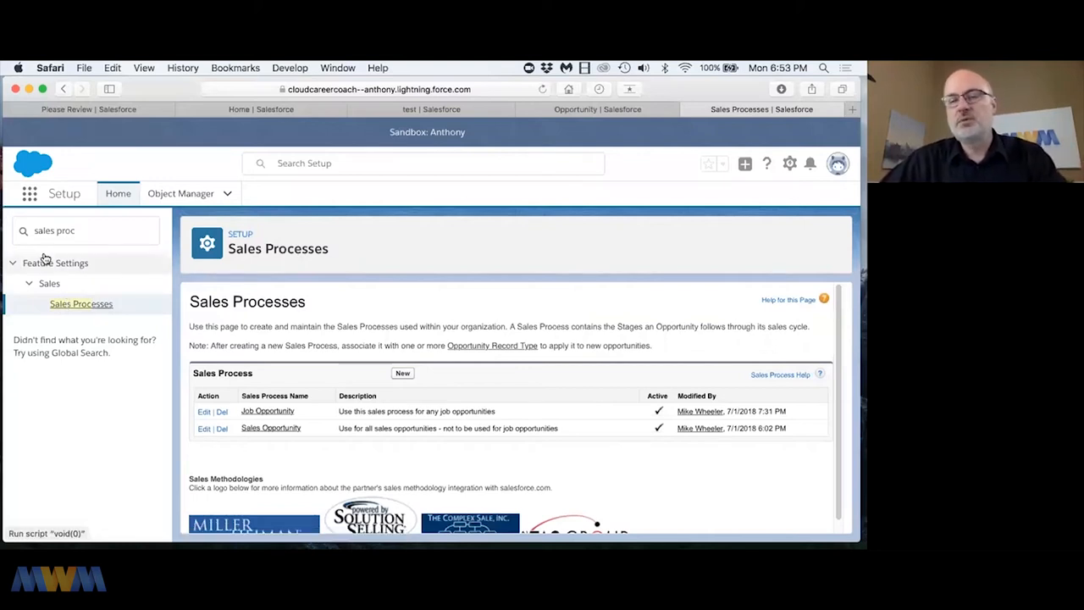
{"action": "mouse_move", "coordinate": [54, 263]}
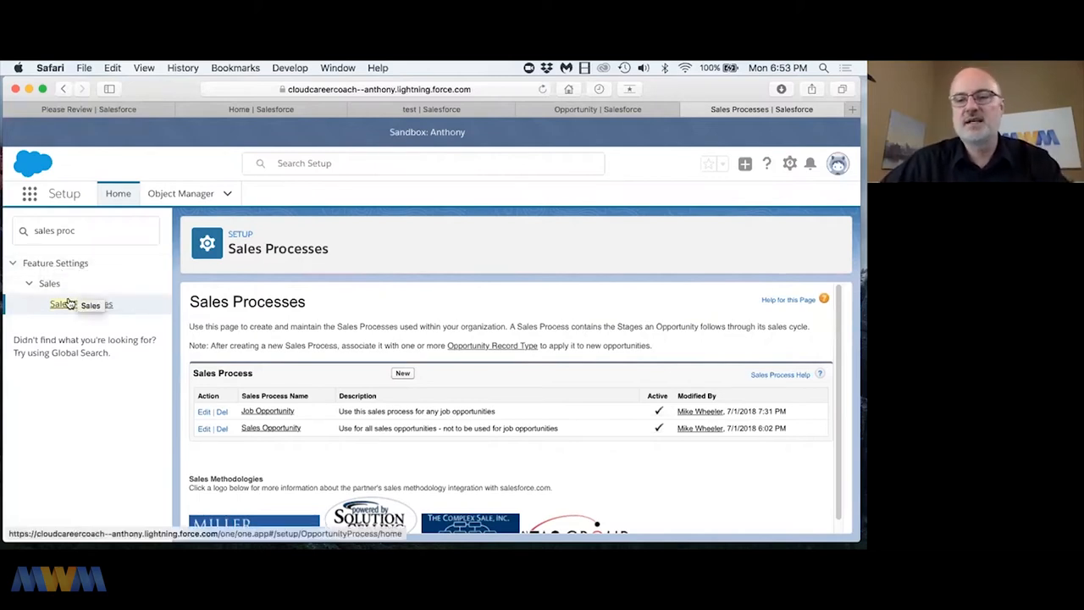
{"action": "mouse_move", "coordinate": [81, 303]}
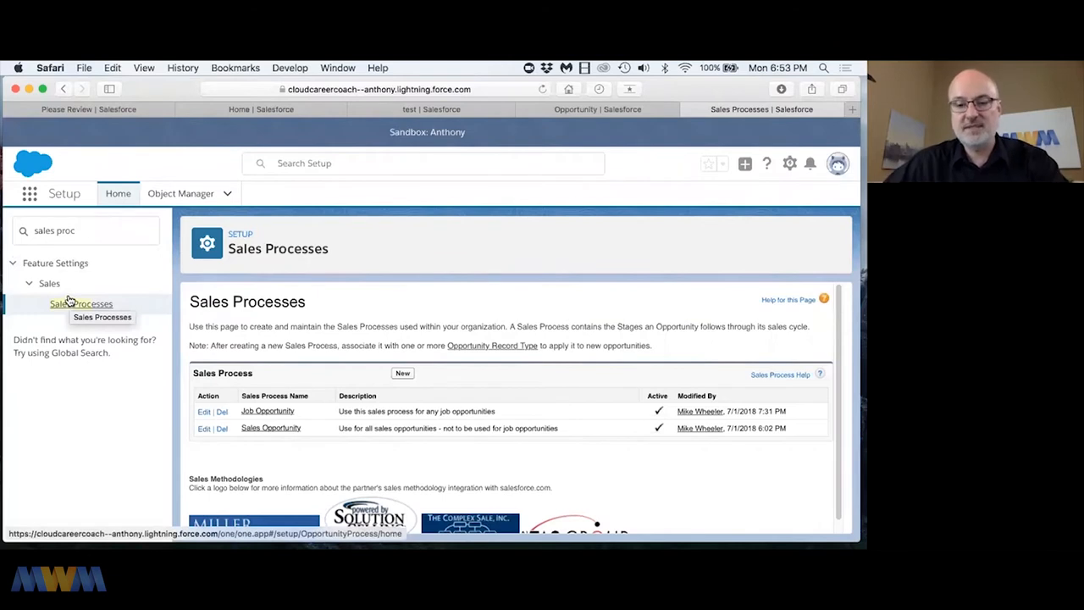
{"action": "mouse_move", "coordinate": [261, 392]}
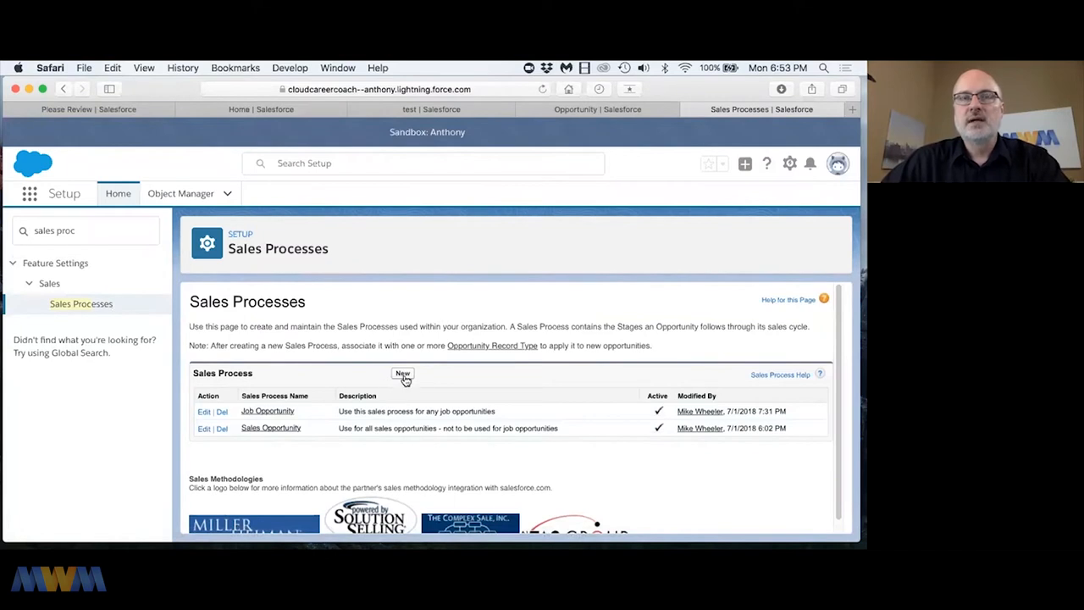
Create an Electronics sales process from Master, described 'Sales Process for Electronic Goods', and save it.
{"action": "left_click", "coordinate": [403, 374]}
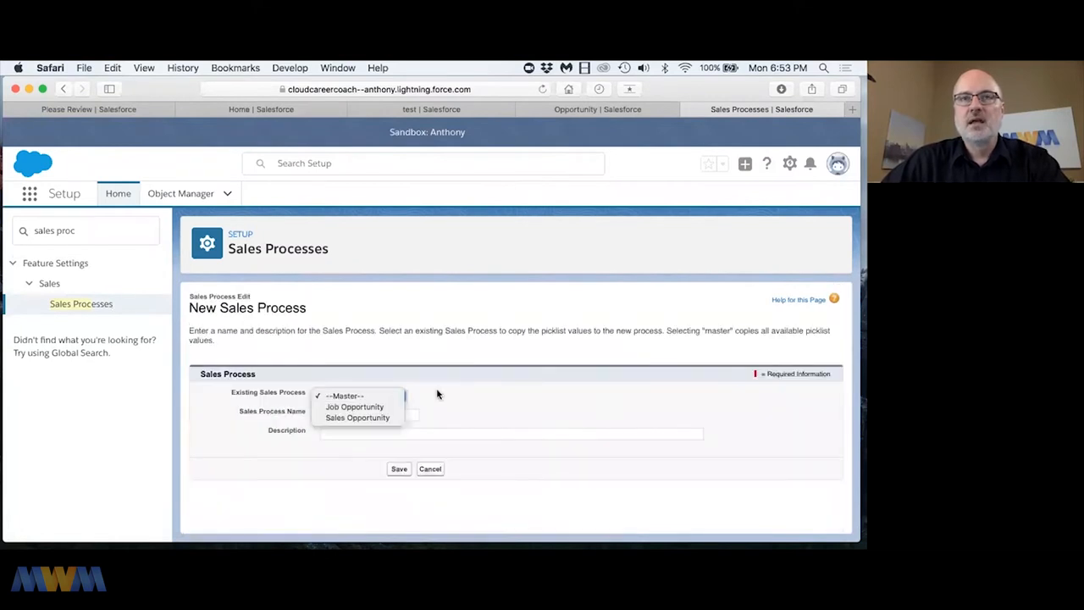
{"action": "mouse_move", "coordinate": [358, 417]}
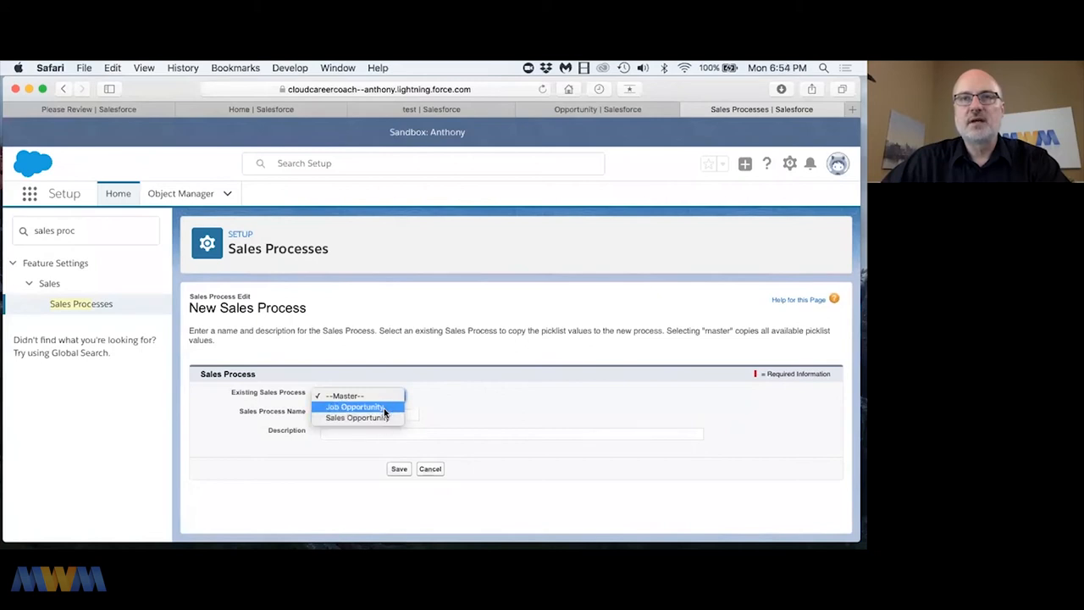
{"action": "mouse_move", "coordinate": [355, 417]}
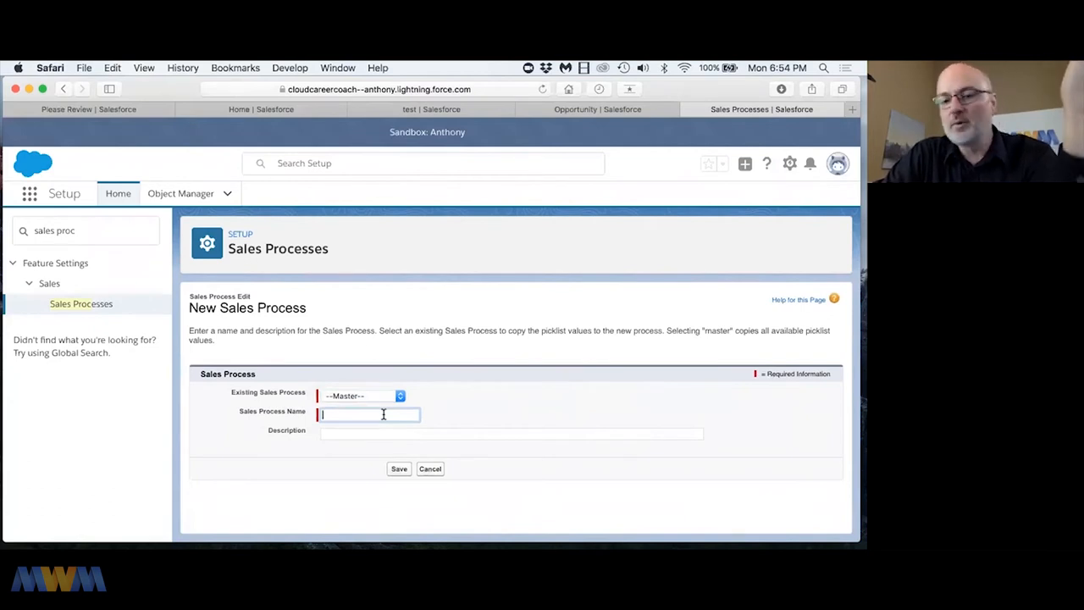
{"action": "type", "text": "Tele"}
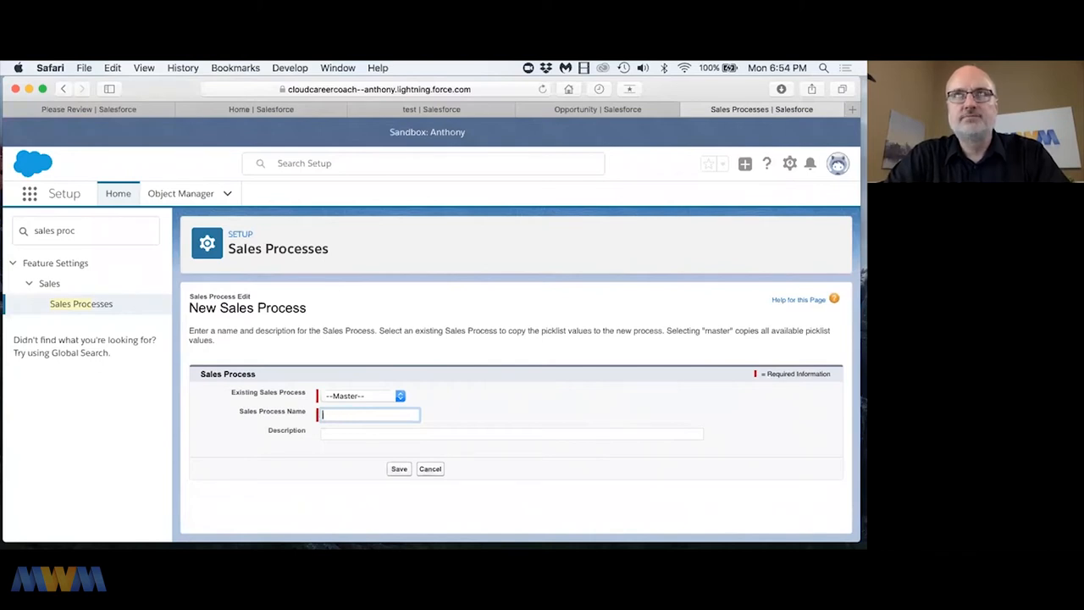
{"action": "type", "text": "Electronics"}
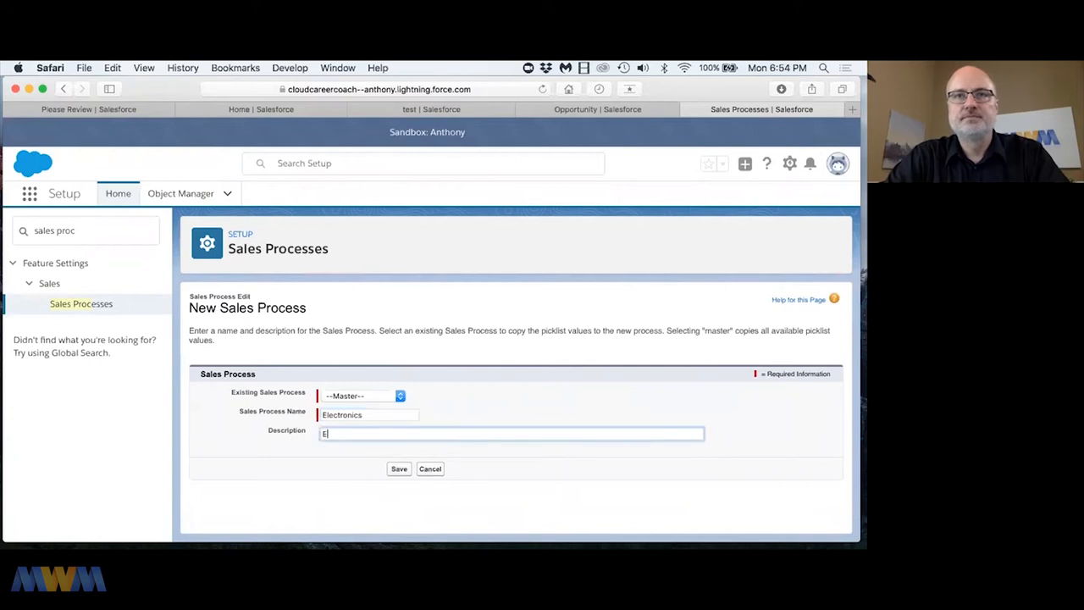
{"action": "type", "text": "Sales Process for Electronic Goods"}
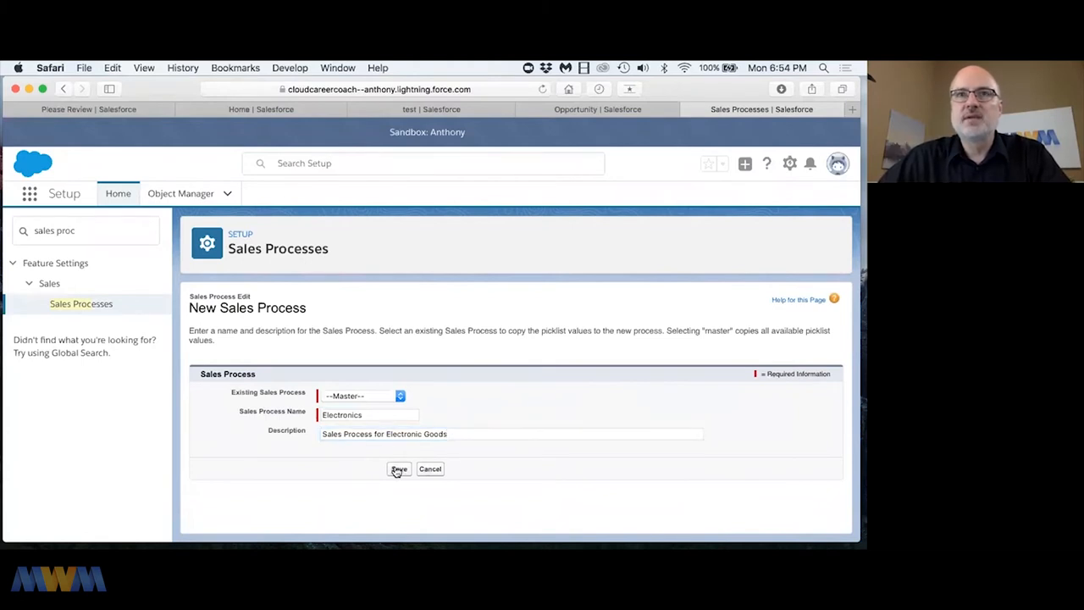
{"action": "left_click", "coordinate": [398, 467]}
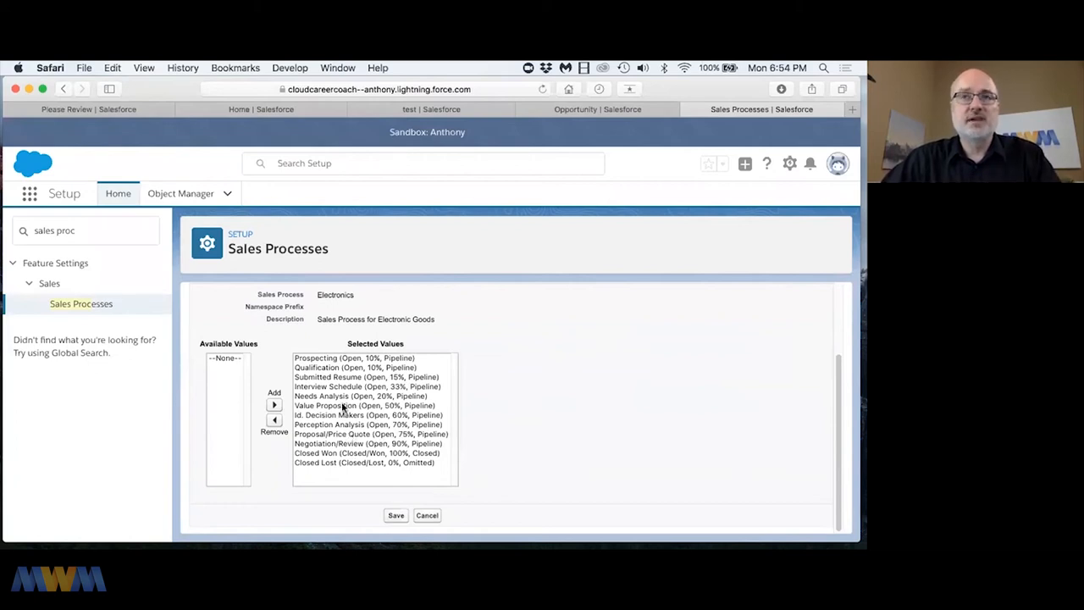
Remove Value Proposition and Perception Analysis from Electronics, save, and go to the Opportunity object.
{"action": "left_click", "coordinate": [364, 405]}
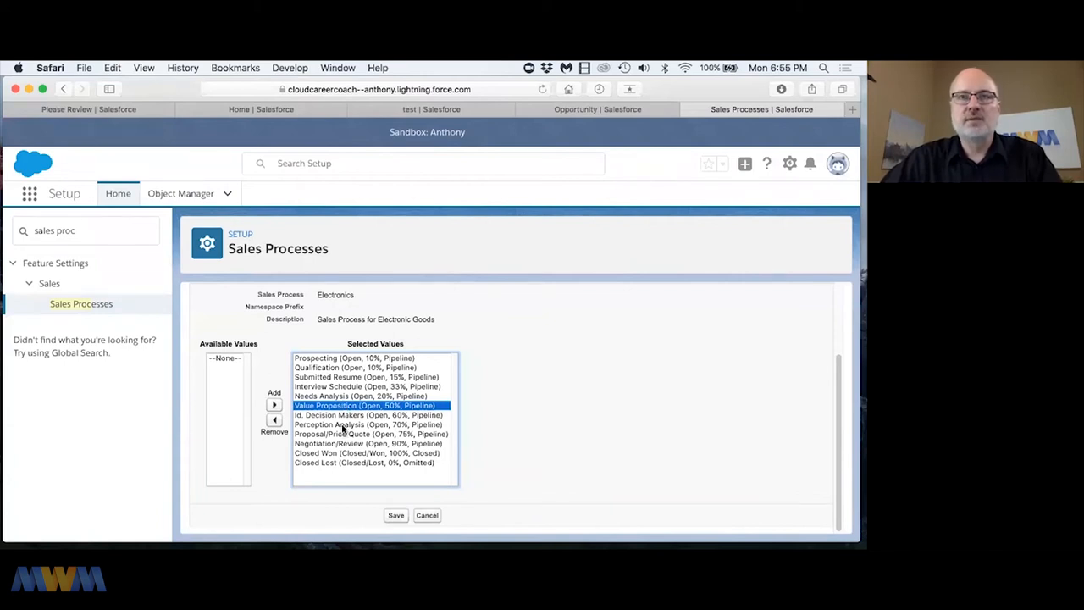
{"action": "left_click", "coordinate": [274, 420]}
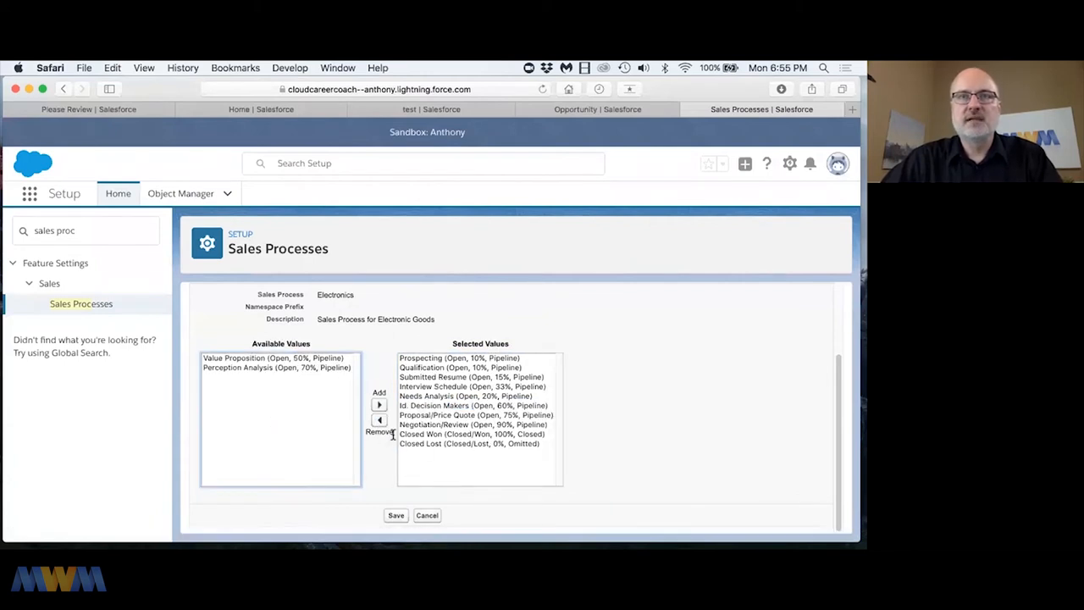
{"action": "left_click", "coordinate": [397, 515]}
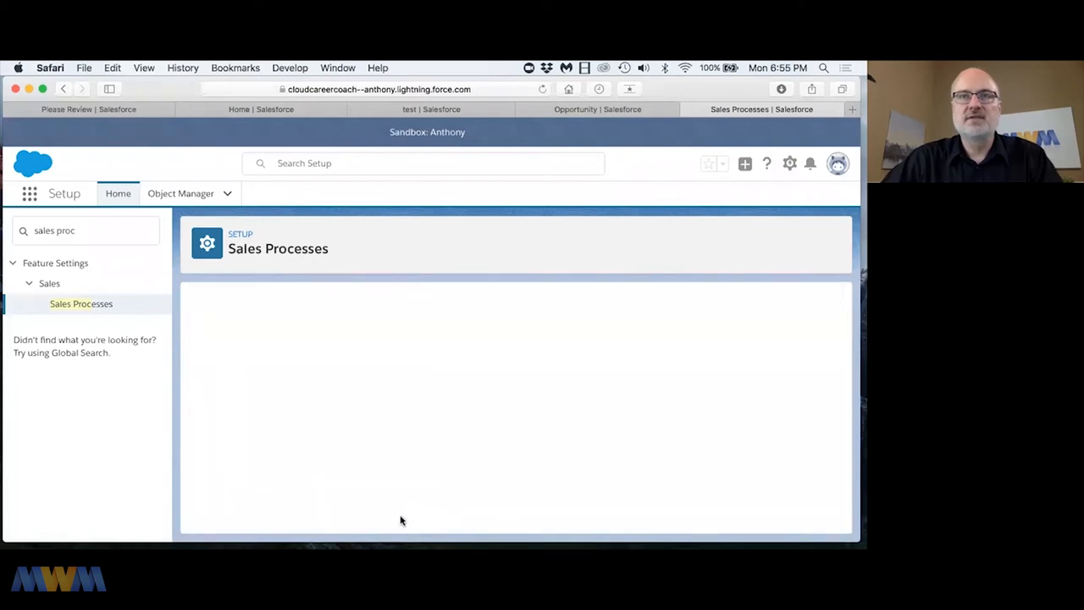
{"action": "left_click", "coordinate": [81, 303]}
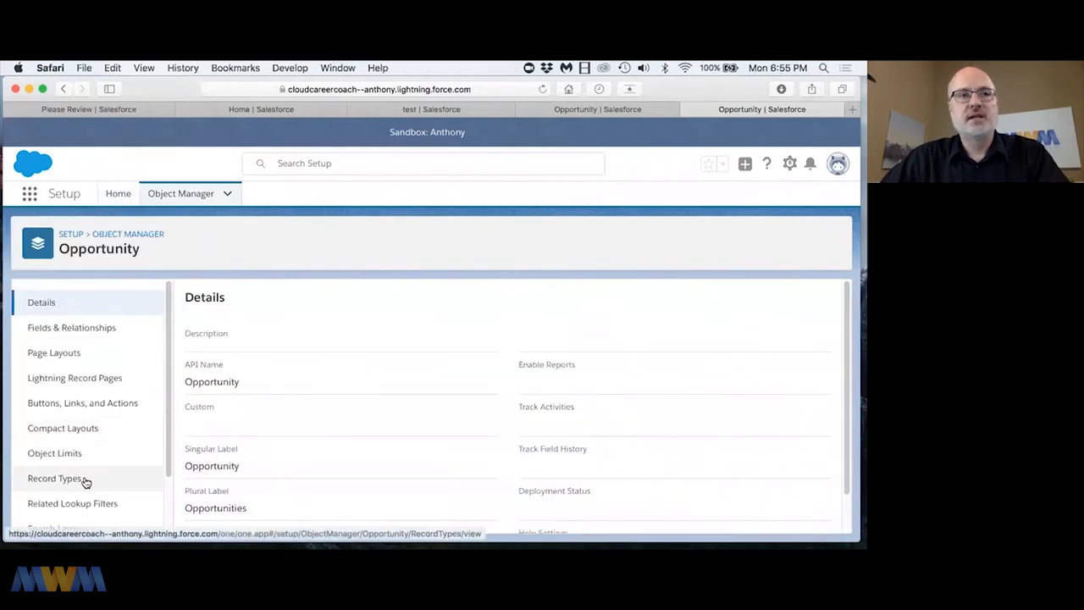
Start a new Opportunity record type from the Record Types list.
{"action": "left_click", "coordinate": [54, 478]}
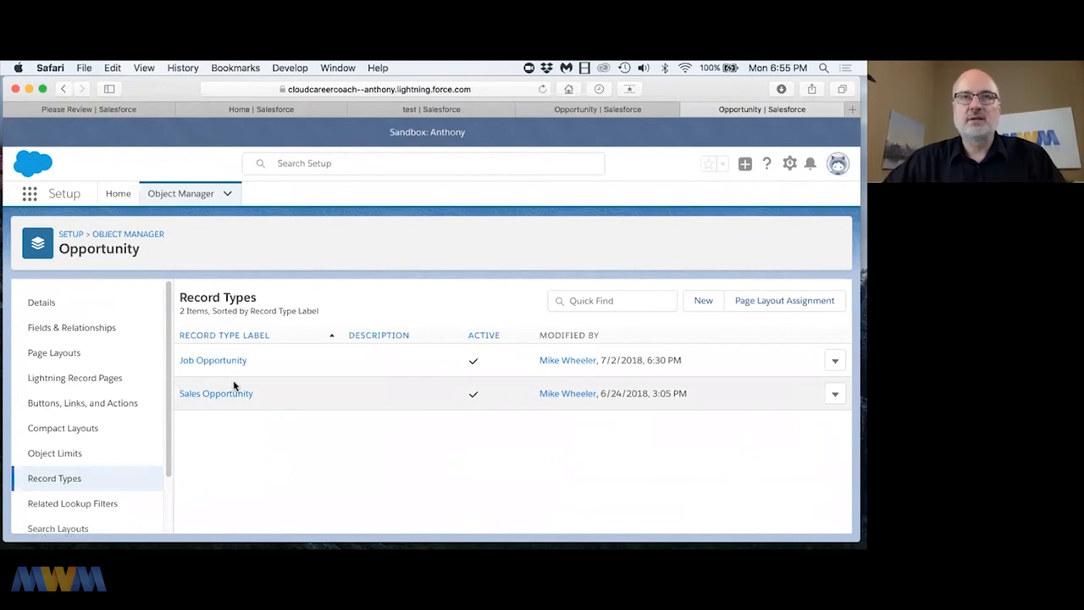
{"action": "mouse_move", "coordinate": [237, 387]}
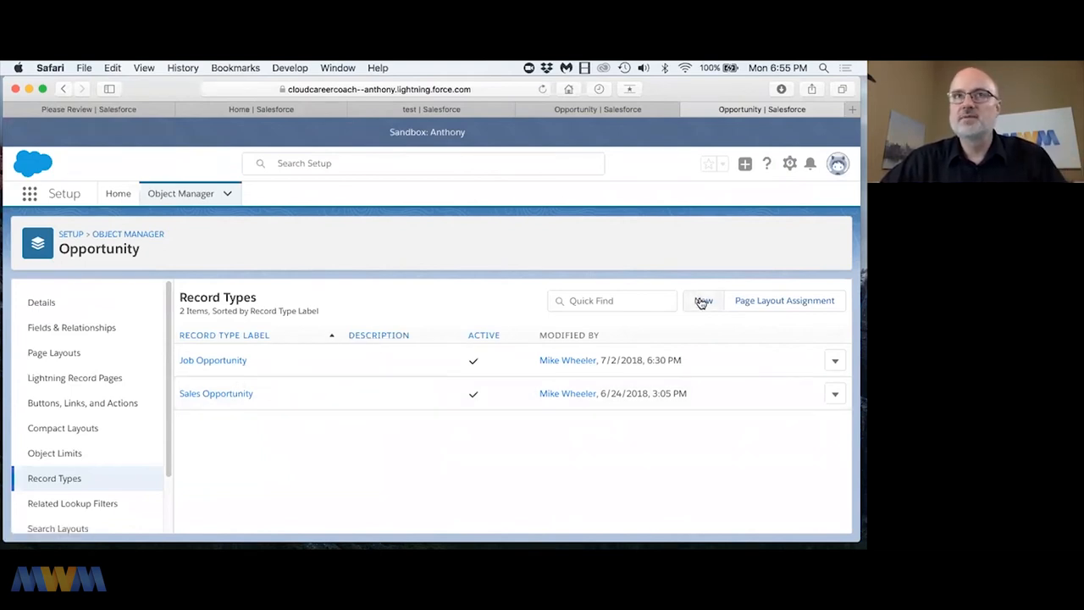
{"action": "left_click", "coordinate": [703, 300]}
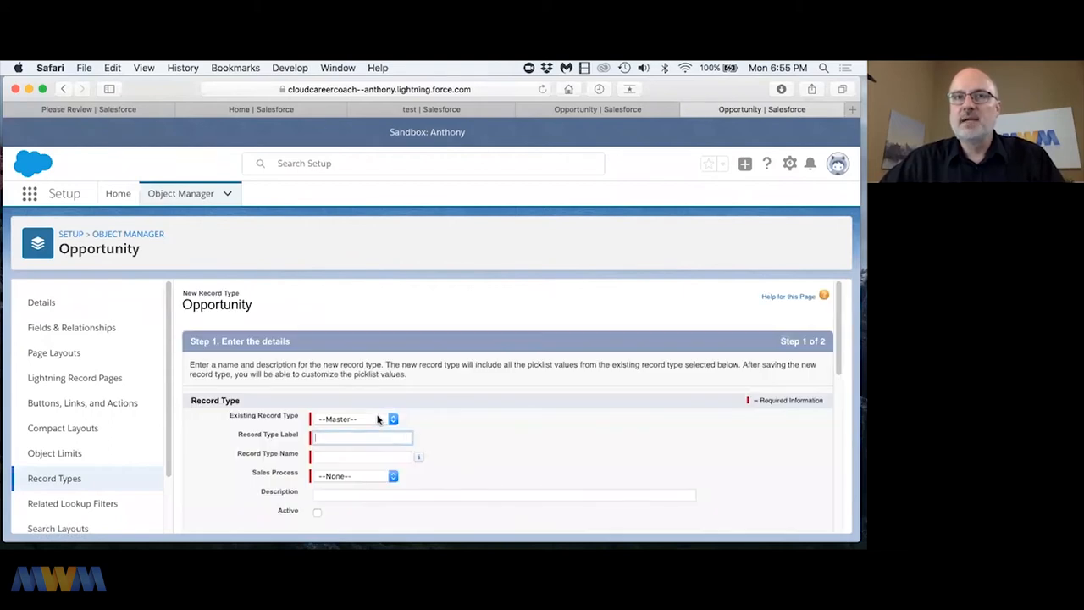
Define a TV record type copied from Sales Opportunity using the Electronics process, and continue.
{"action": "left_click", "coordinate": [356, 418]}
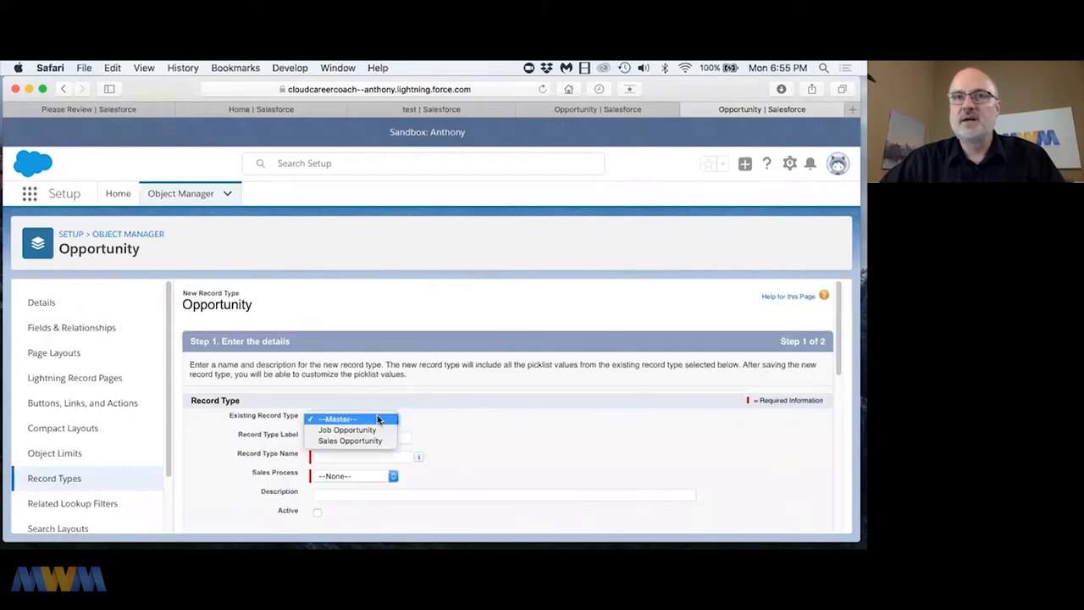
{"action": "left_click", "coordinate": [348, 440]}
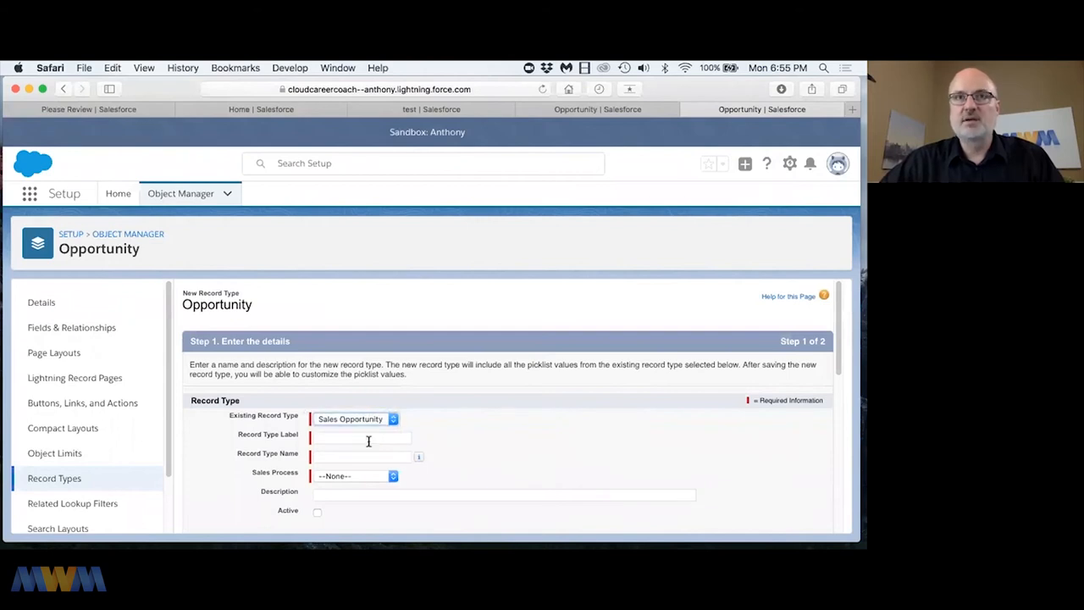
{"action": "left_click", "coordinate": [361, 436]}
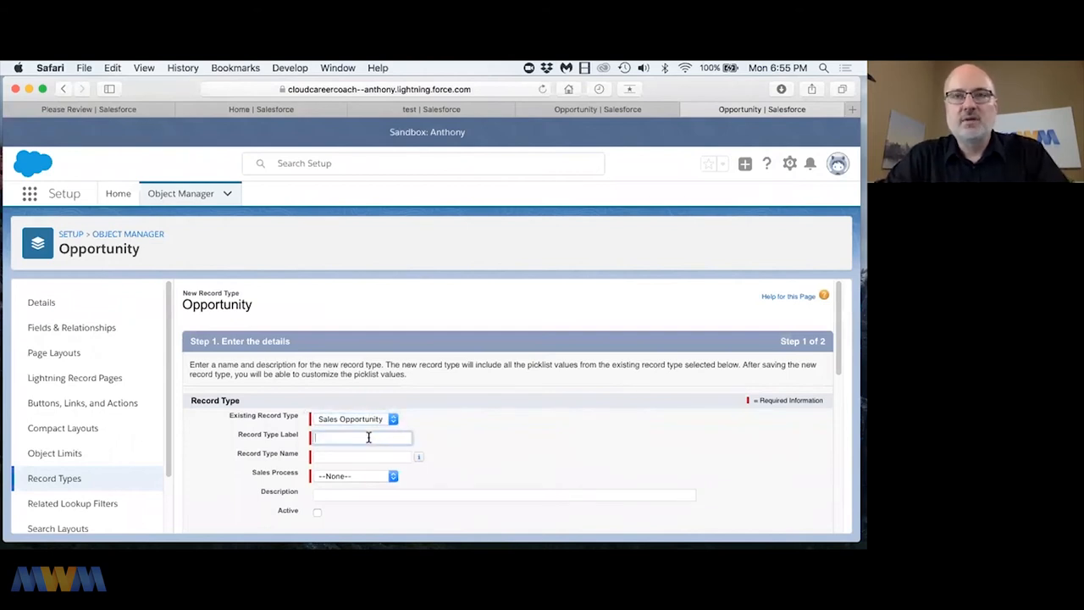
{"action": "type", "text": "TV"}
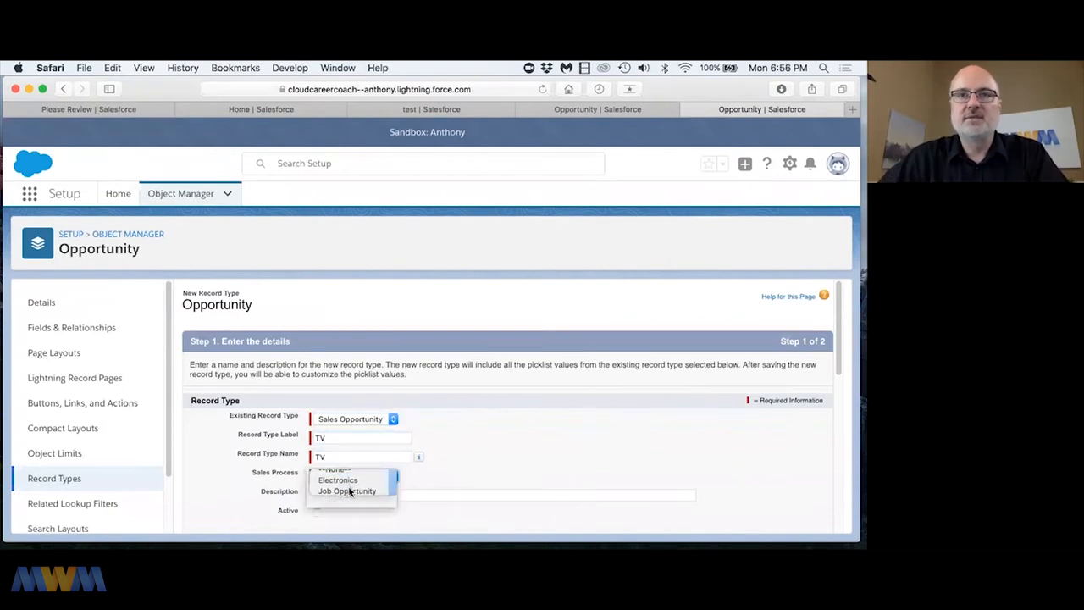
{"action": "left_click", "coordinate": [337, 479]}
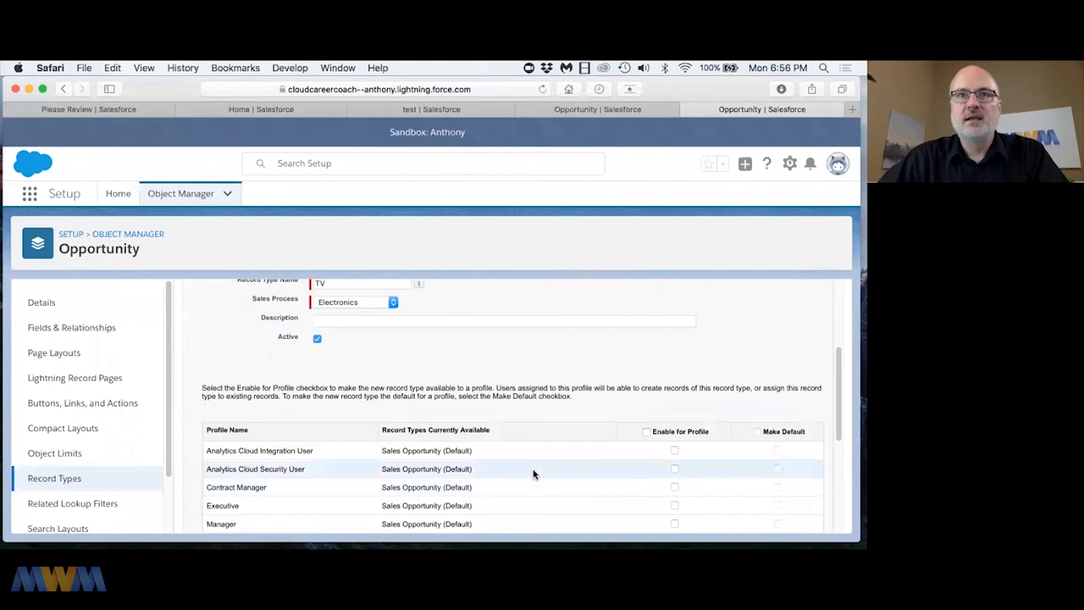
{"action": "scroll", "scroll_direction": "down", "scroll_amount": 3}
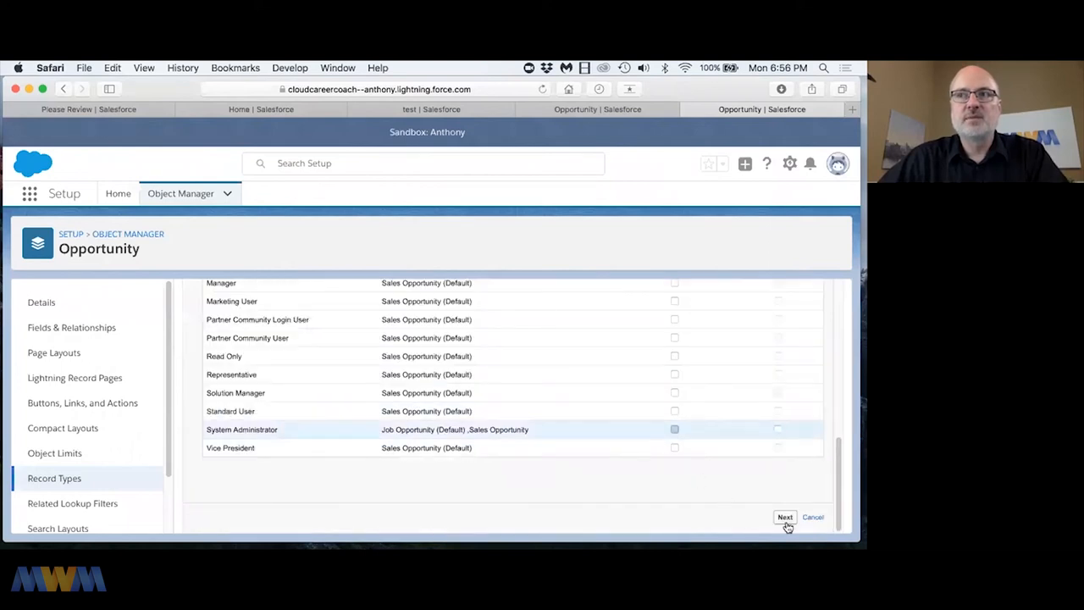
{"action": "left_click", "coordinate": [784, 517]}
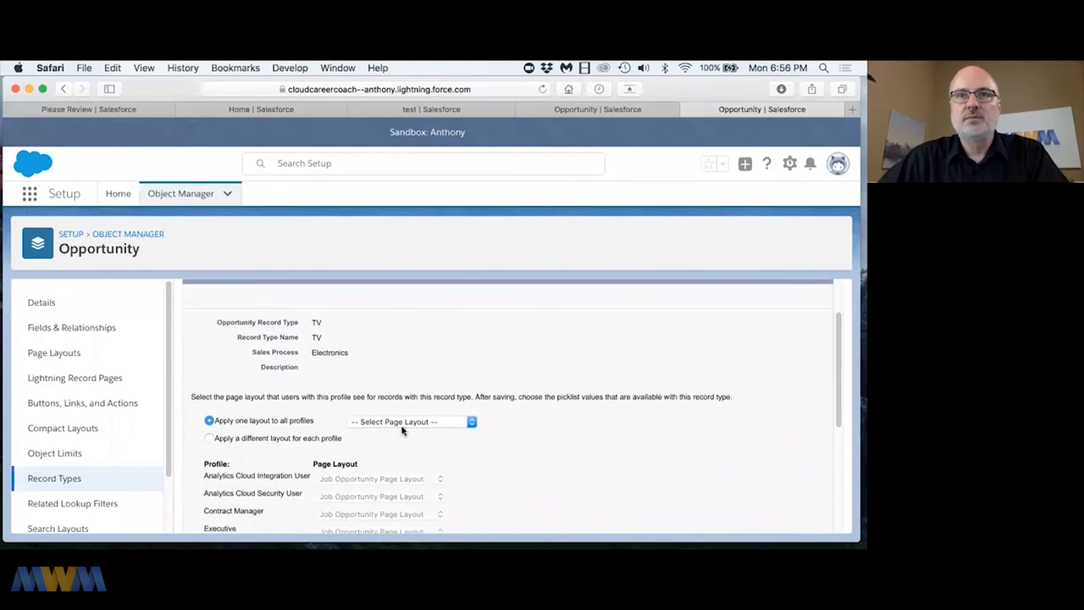
Apply Sales Opportunity Page Layout to all profiles for TV and choose Save & New.
{"action": "left_click", "coordinate": [411, 420]}
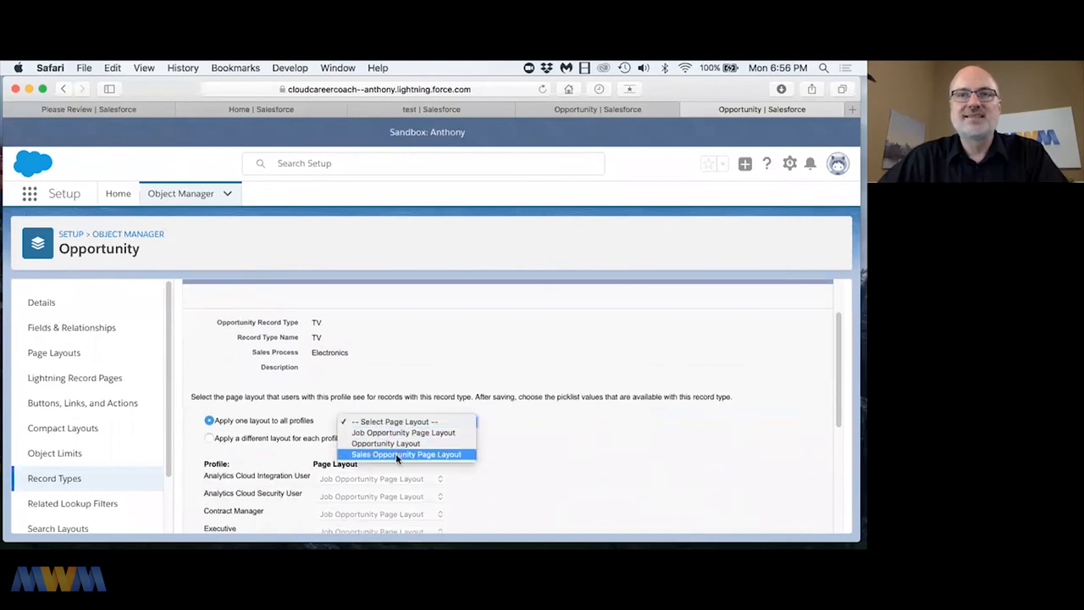
{"action": "left_click", "coordinate": [407, 453]}
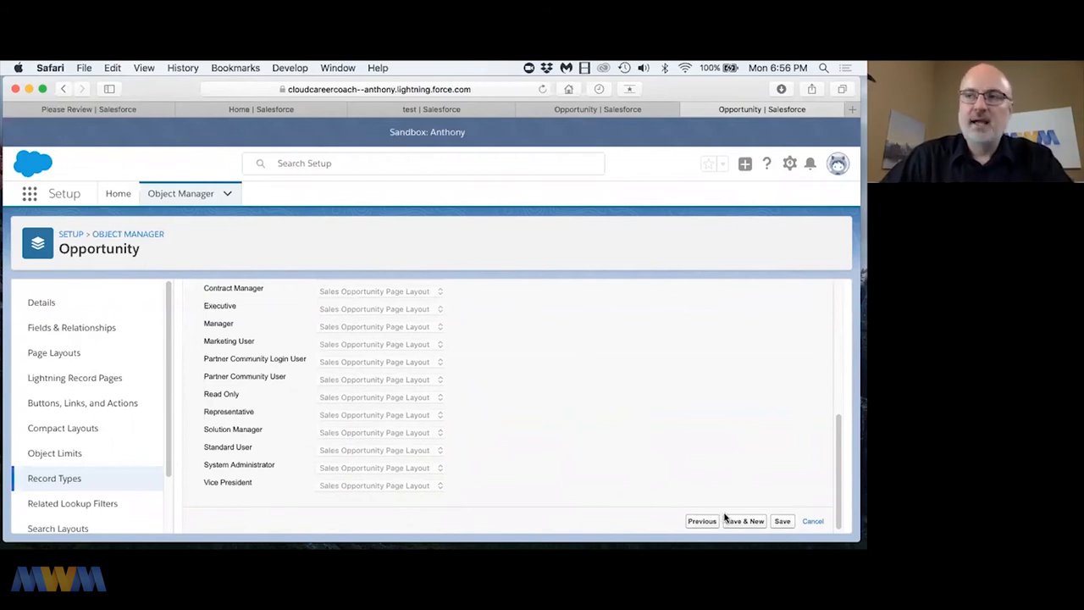
{"action": "mouse_move", "coordinate": [630, 460]}
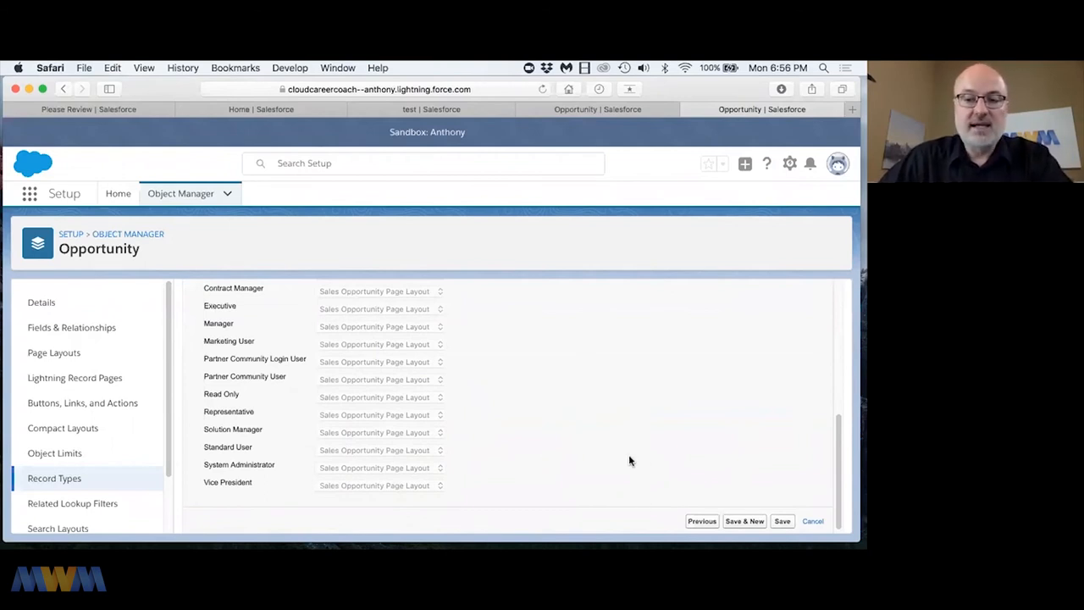
{"action": "mouse_move", "coordinate": [549, 417]}
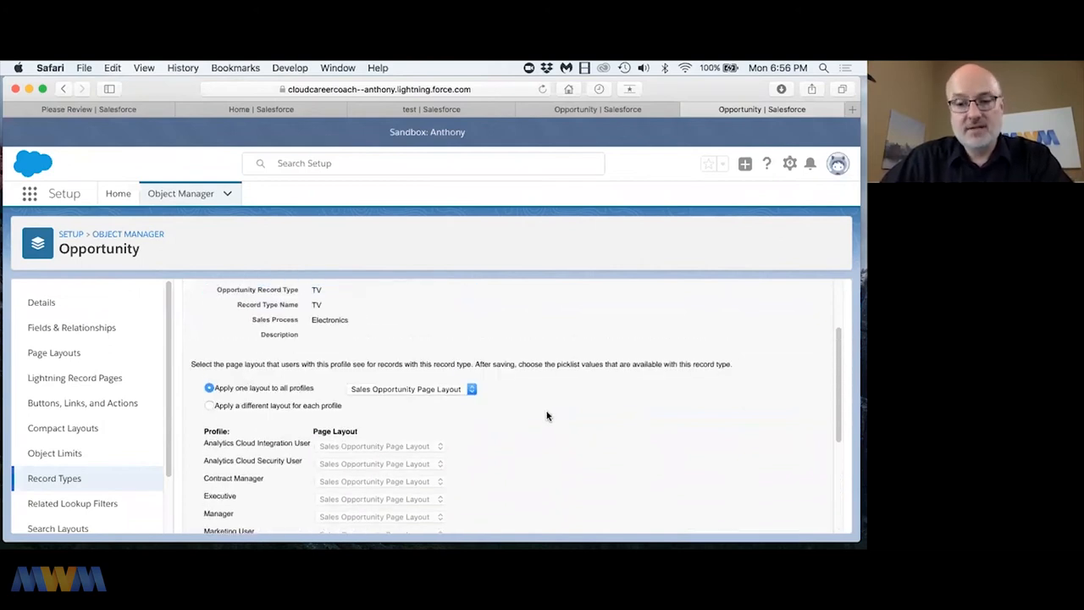
{"action": "scroll", "scroll_direction": "down", "scroll_amount": 3}
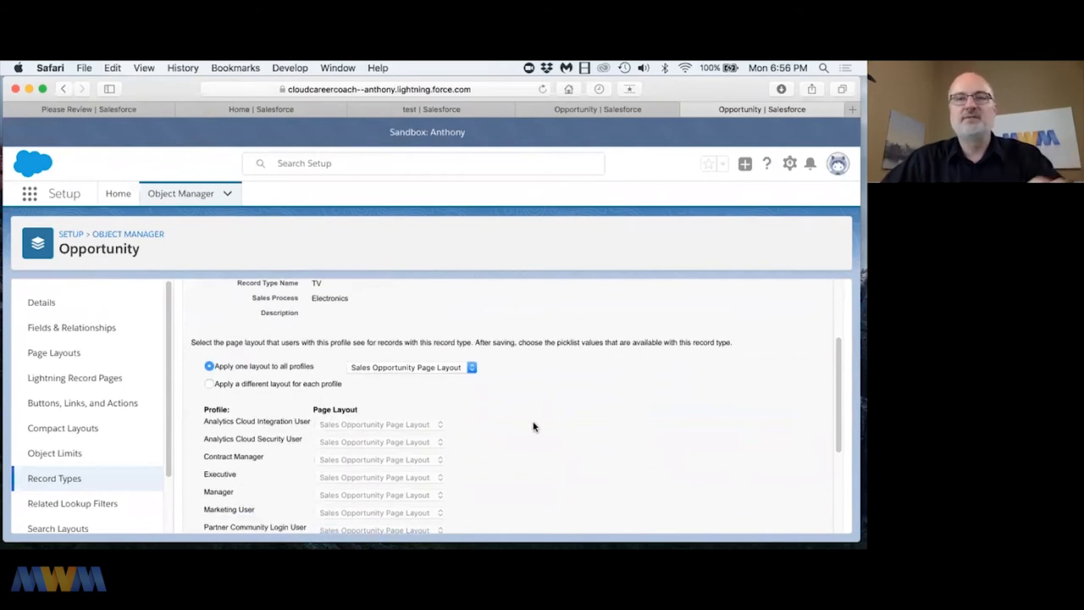
{"action": "scroll", "scroll_direction": "down", "scroll_amount": 3}
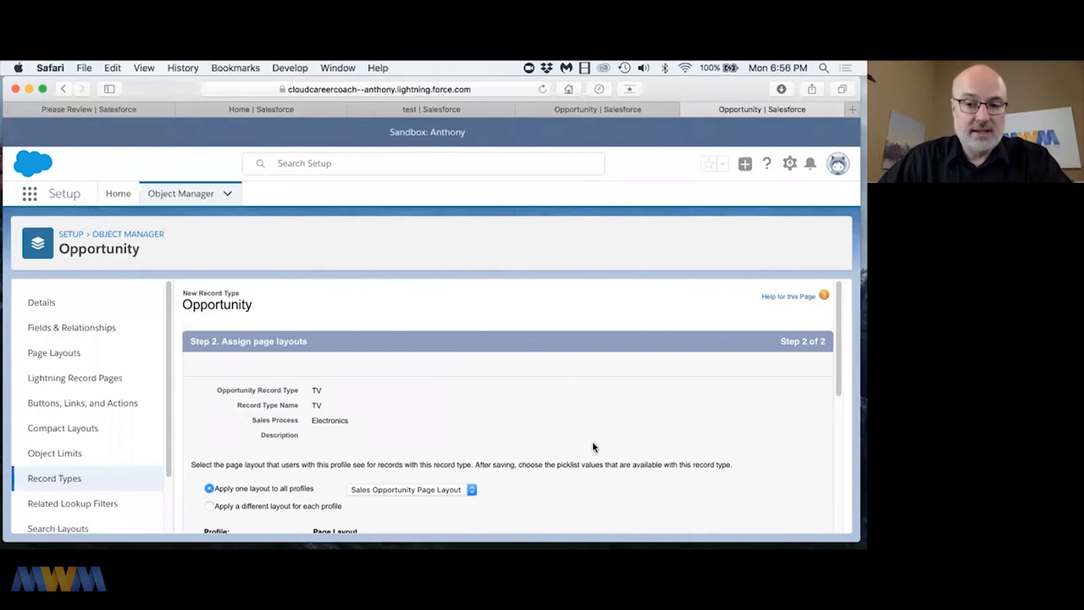
{"action": "scroll", "scroll_direction": "down", "scroll_amount": 3}
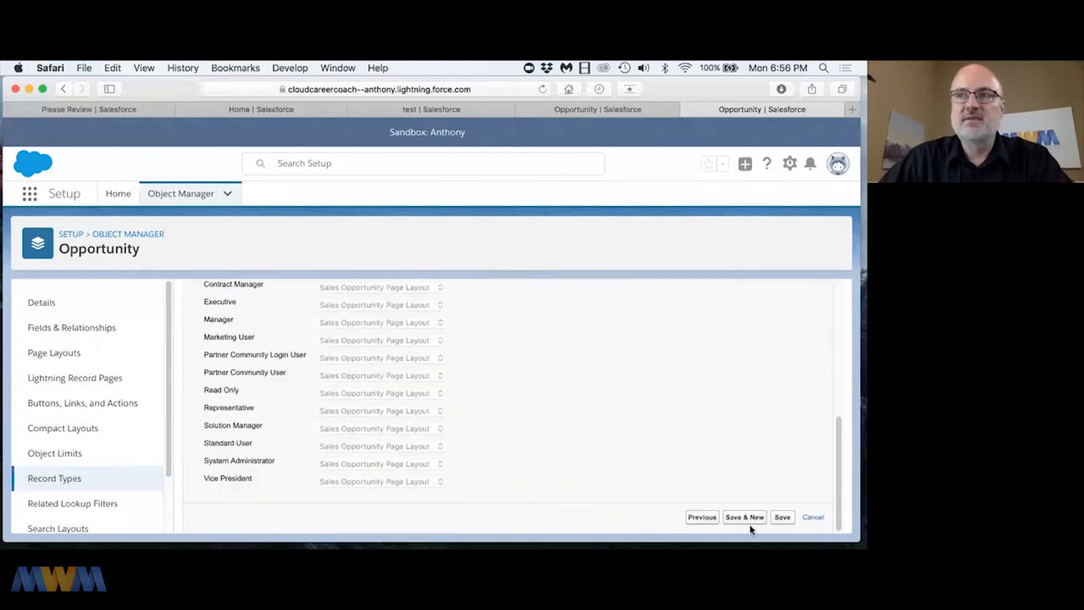
{"action": "left_click", "coordinate": [813, 517]}
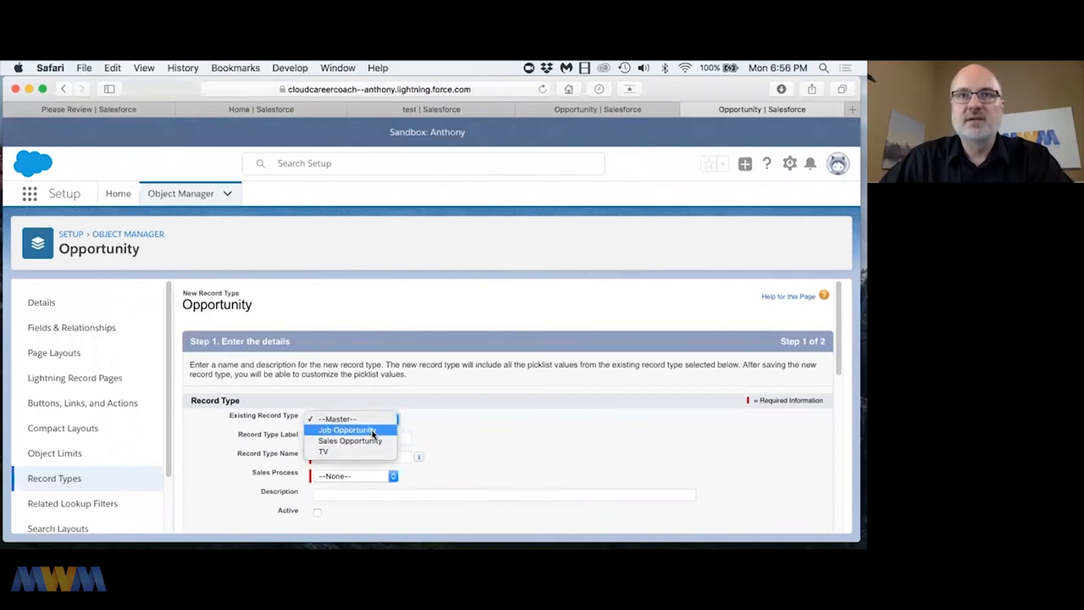
Define an active Microwave record type copied from Sales Opportunity using the Electronics process.
{"action": "left_click", "coordinate": [349, 440]}
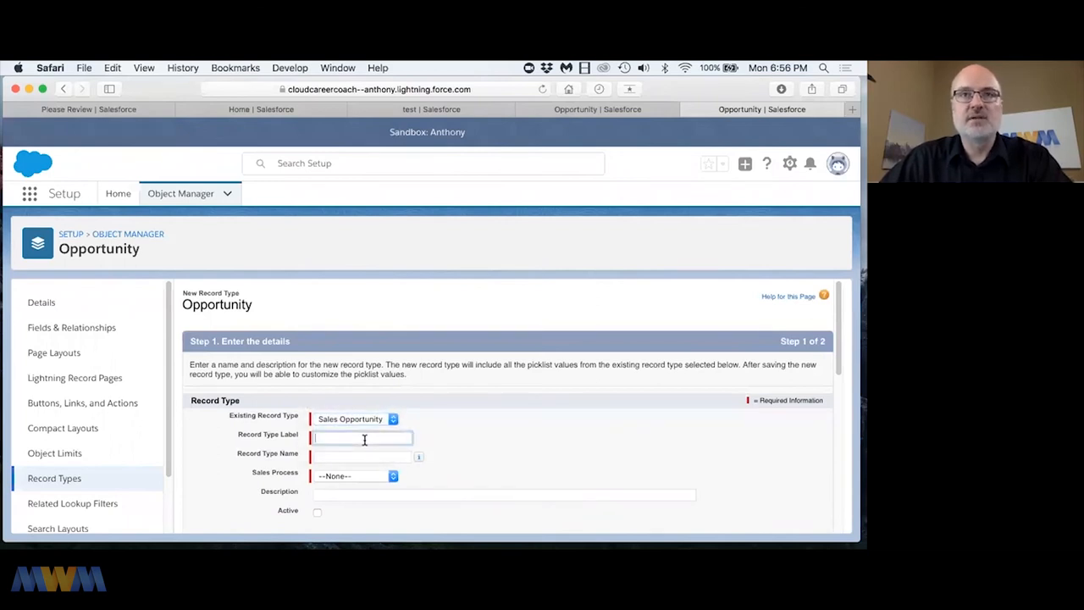
{"action": "type", "text": "Microwave"}
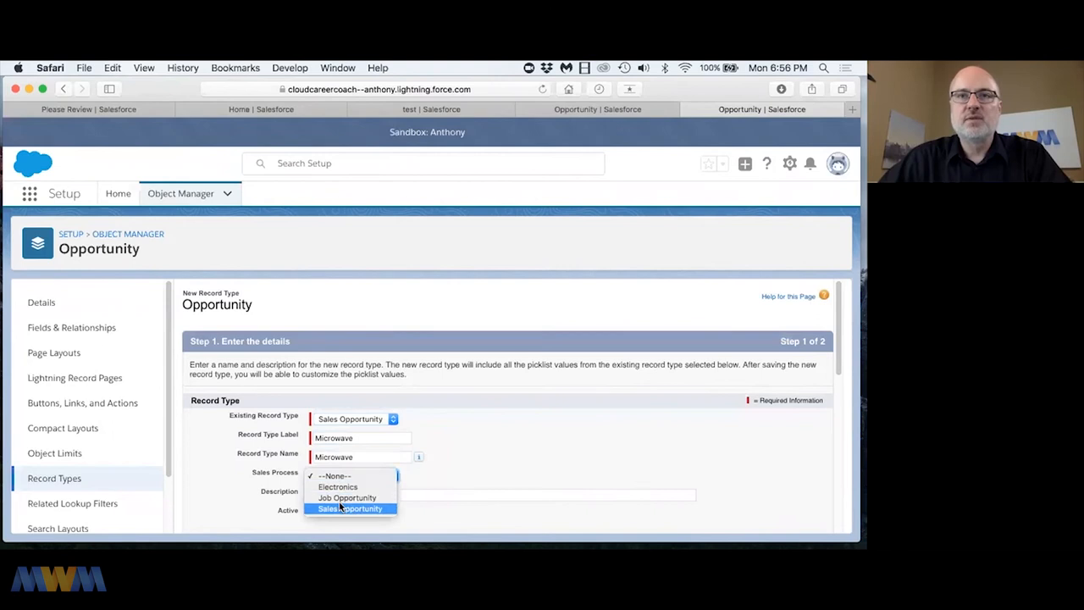
{"action": "left_click", "coordinate": [337, 486]}
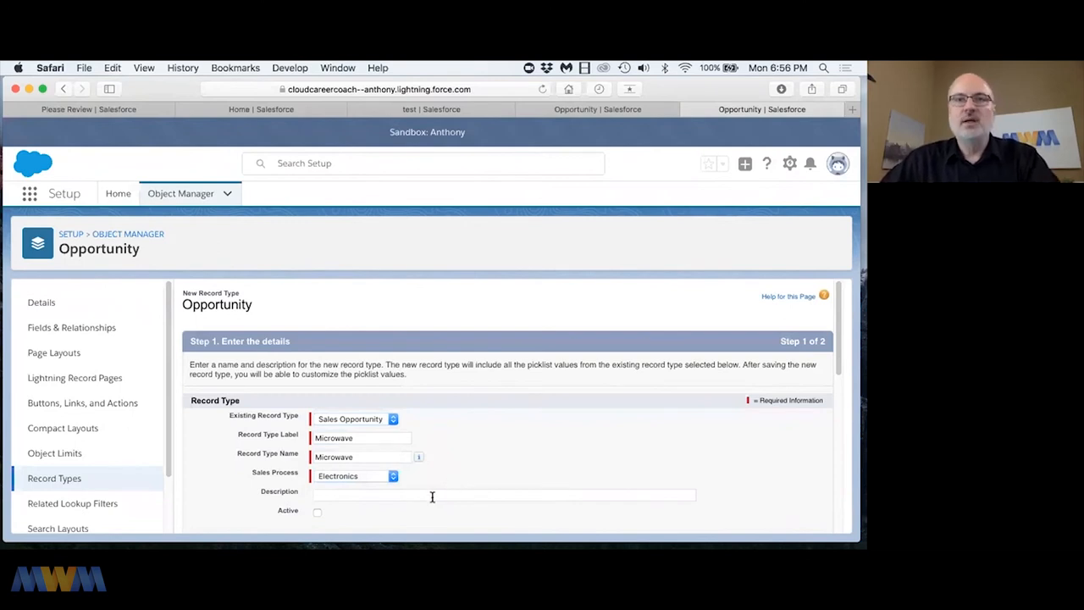
{"action": "left_click", "coordinate": [318, 512]}
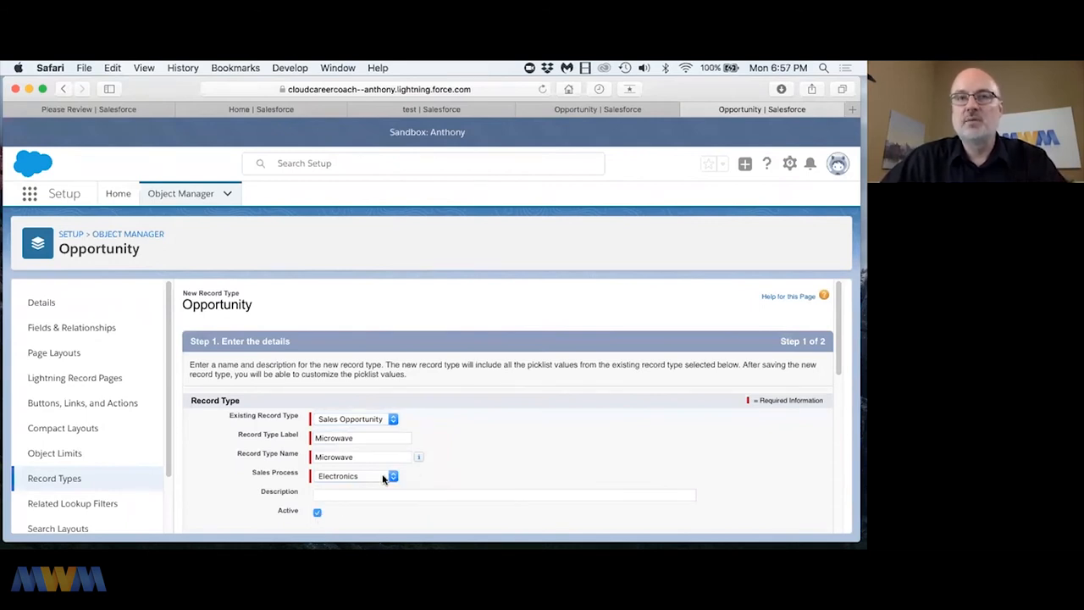
{"action": "mouse_move", "coordinate": [462, 464]}
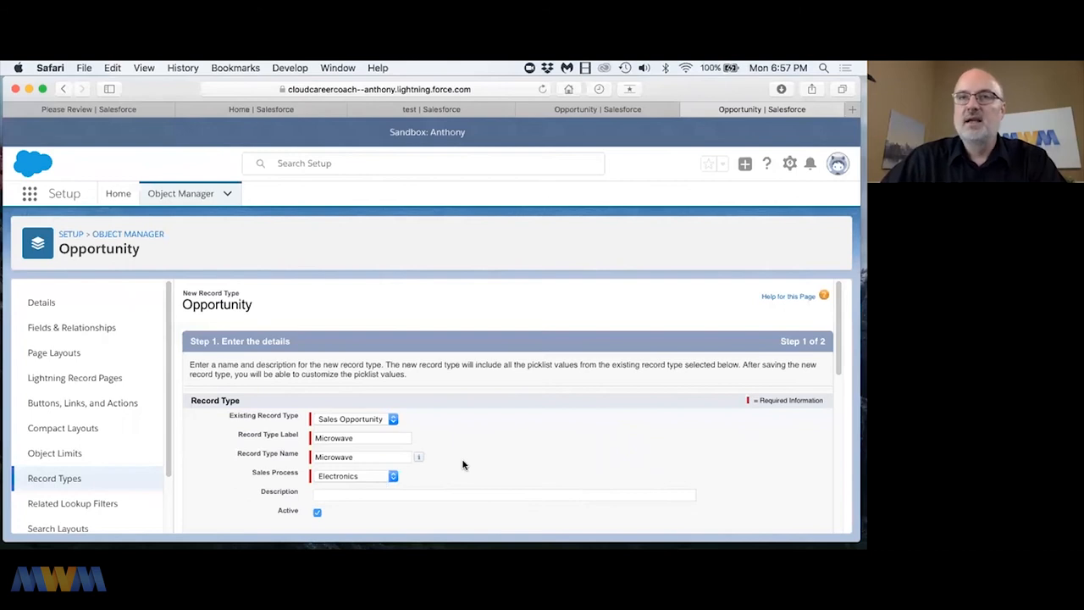
Enable Microwave for the System Administrator profile and continue to page layouts.
{"action": "scroll", "scroll_direction": "down", "scroll_amount": 3}
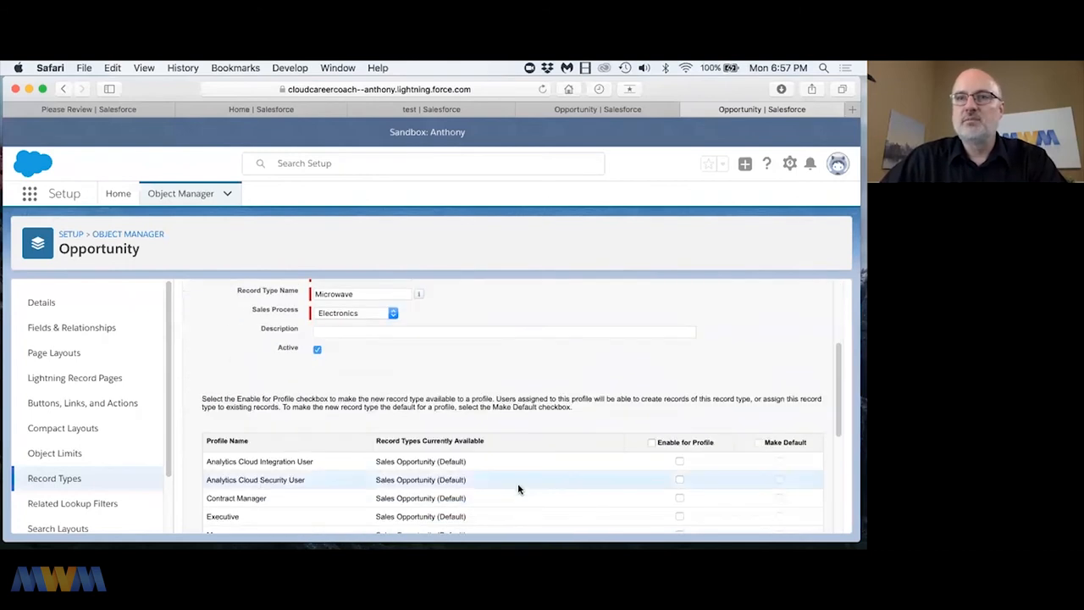
{"action": "scroll", "scroll_direction": "down", "scroll_amount": 3}
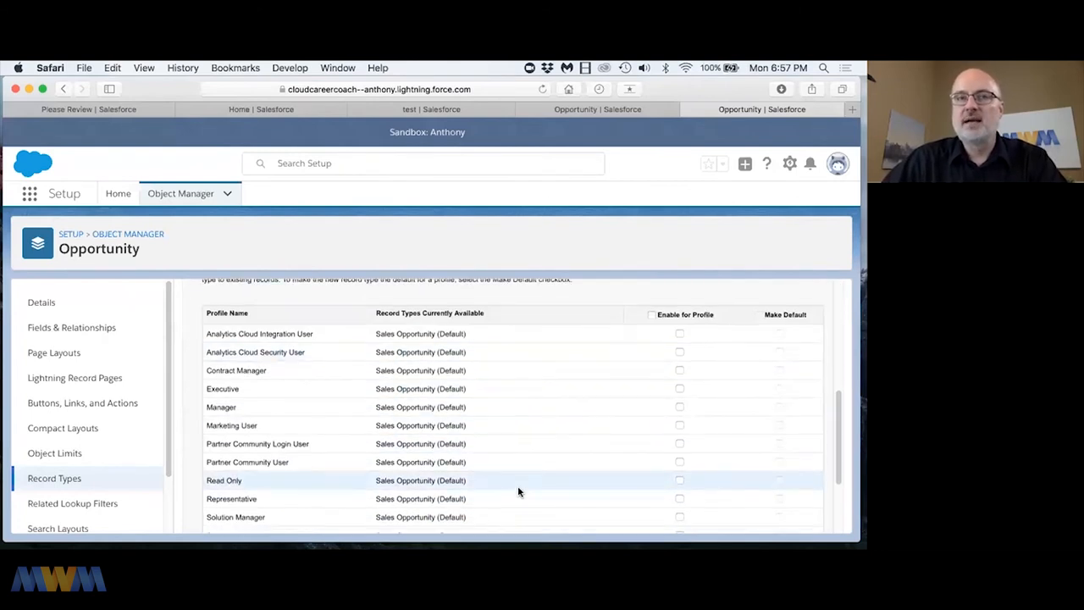
{"action": "scroll", "scroll_direction": "down", "scroll_amount": 3}
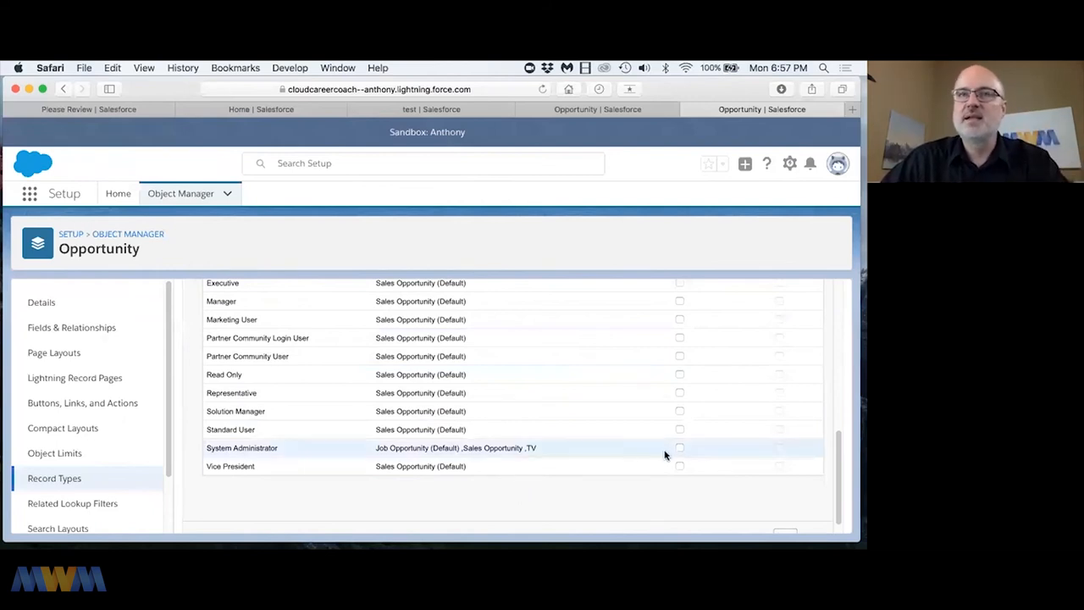
{"action": "left_click", "coordinate": [679, 447]}
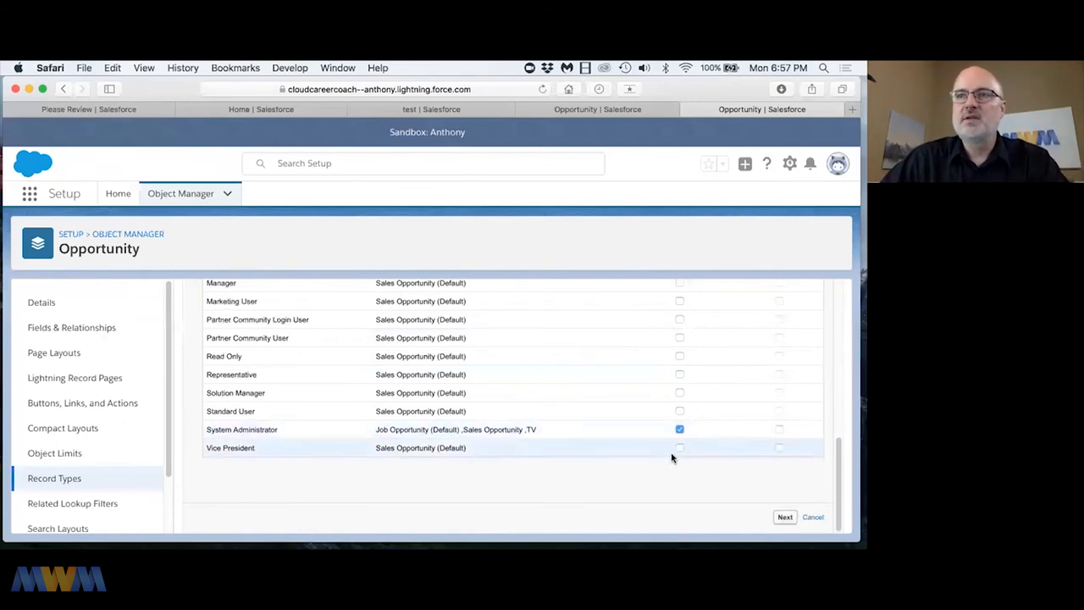
{"action": "left_click", "coordinate": [782, 516]}
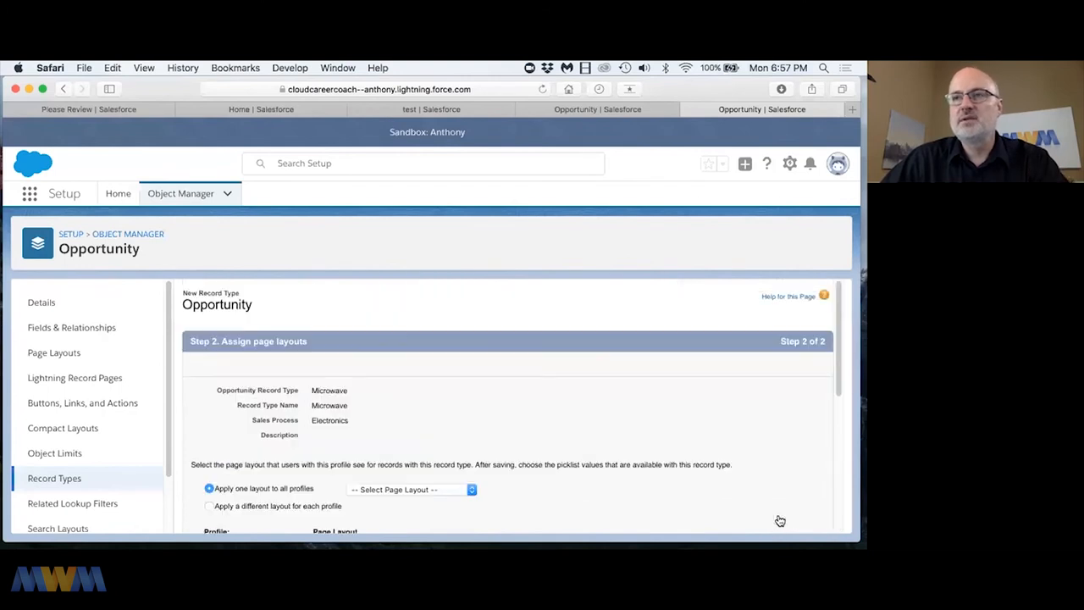
Apply Sales Opportunity Page Layout to all profiles for Microwave and save it.
{"action": "scroll", "scroll_direction": "down", "scroll_amount": 3}
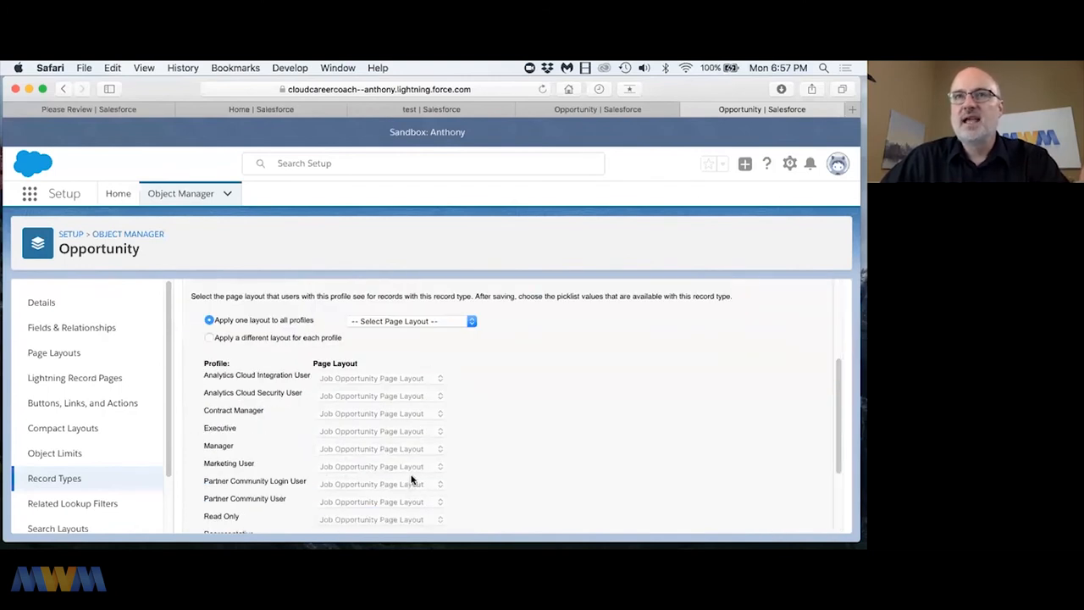
{"action": "left_click", "coordinate": [410, 320]}
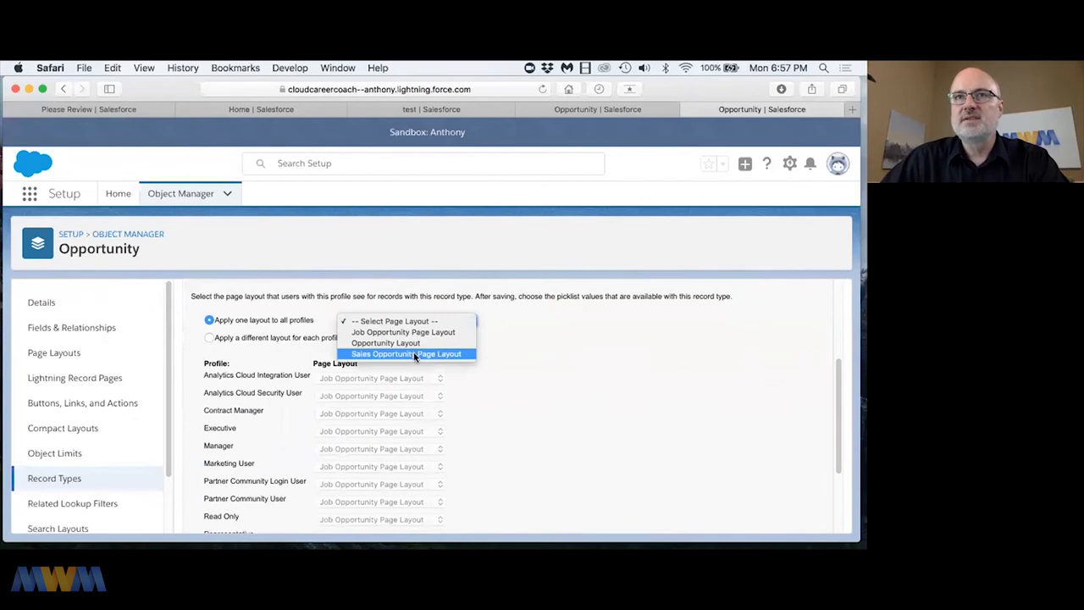
{"action": "left_click", "coordinate": [406, 354]}
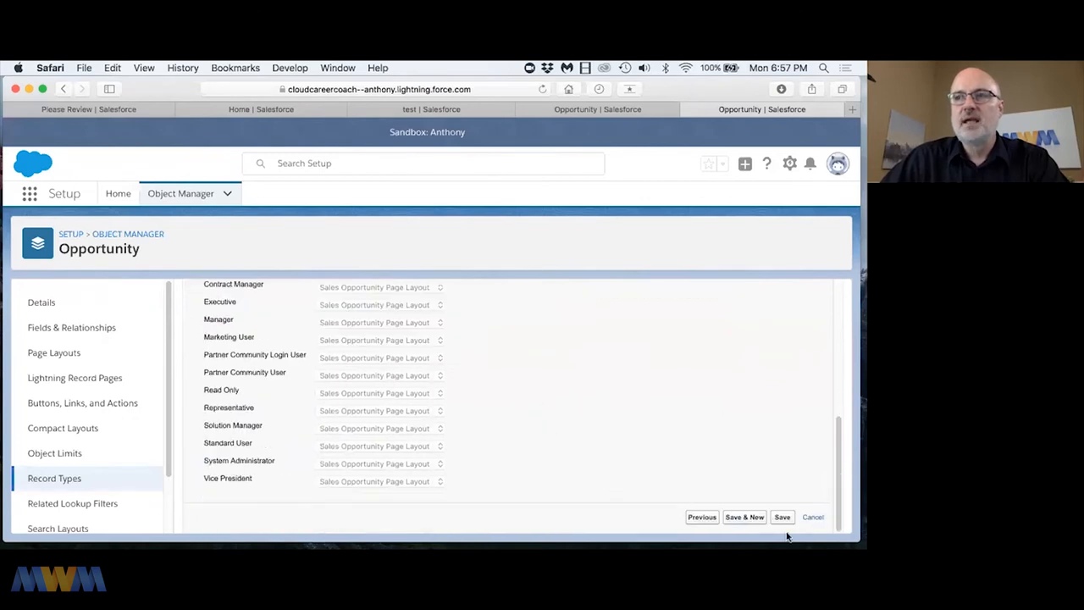
{"action": "left_click", "coordinate": [783, 517]}
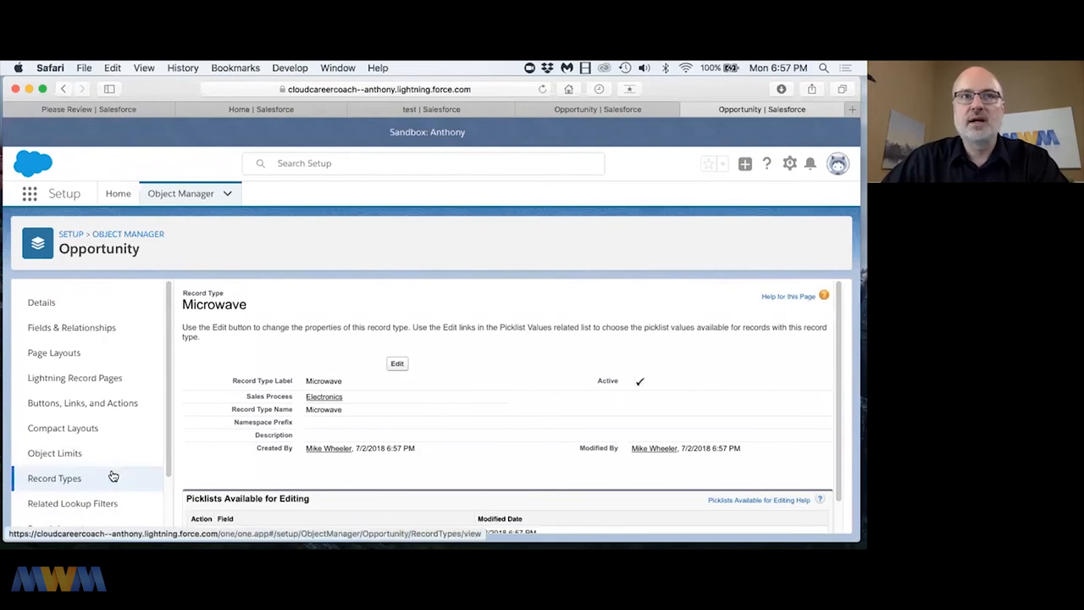
Return to the Opportunity record types list showing Job Opportunity, Microwave, Sales Opportunity and TV.
{"action": "left_click", "coordinate": [54, 478]}
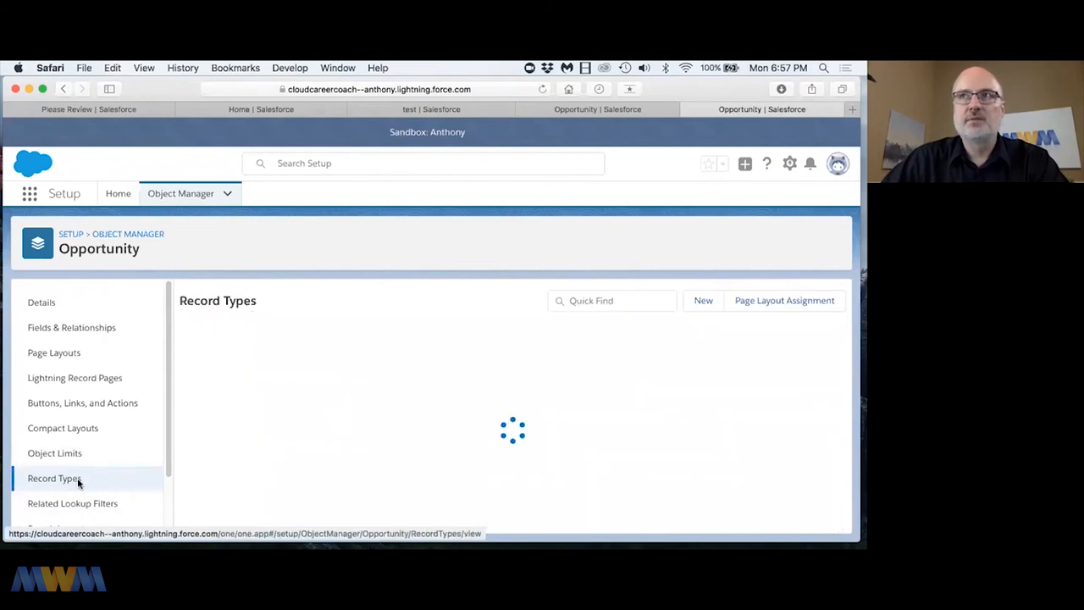
{"action": "left_click", "coordinate": [54, 477]}
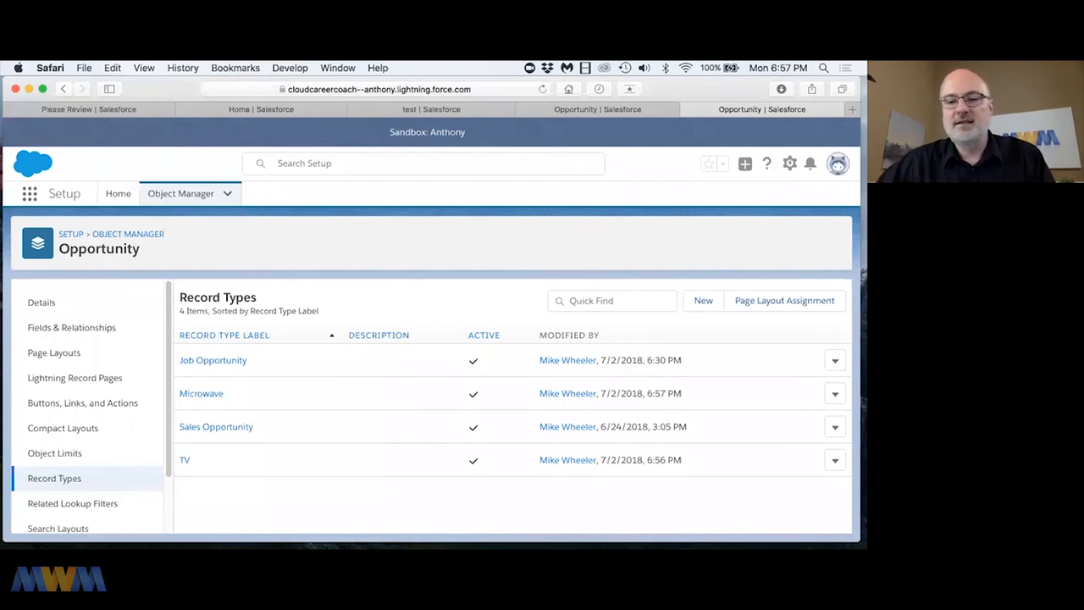
{"action": "mouse_move", "coordinate": [582, 322]}
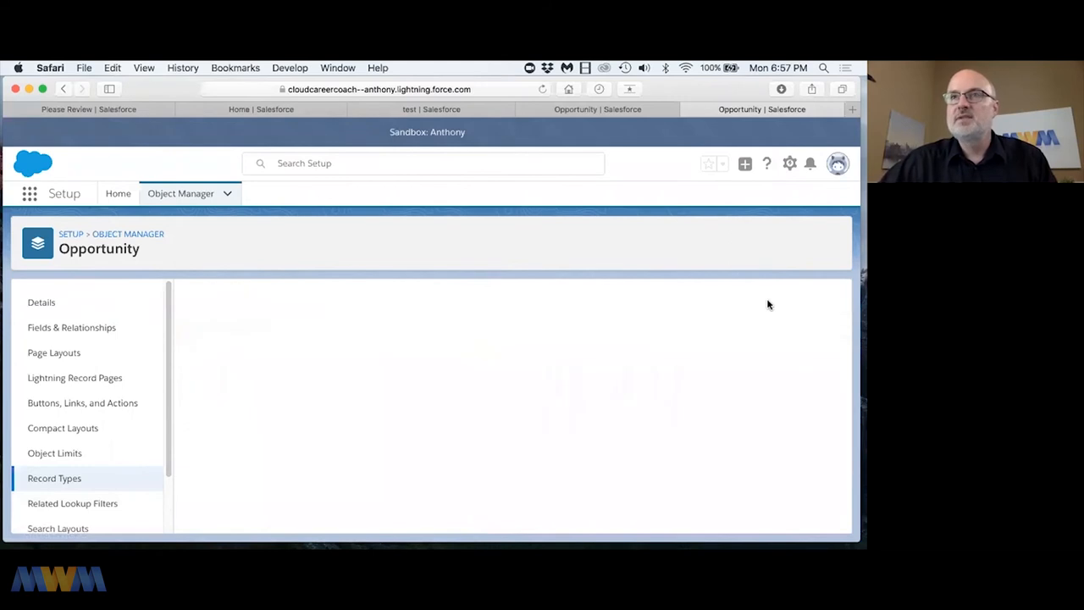
View the page layout assignment grid paged to the TV record type column.
{"action": "left_click", "coordinate": [55, 478]}
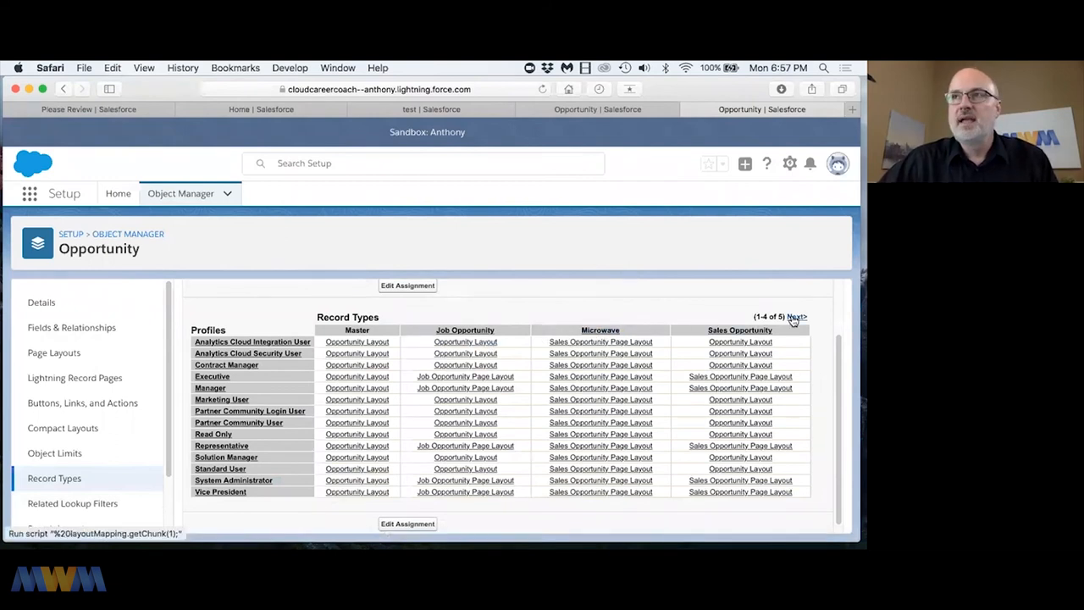
{"action": "left_click", "coordinate": [796, 317]}
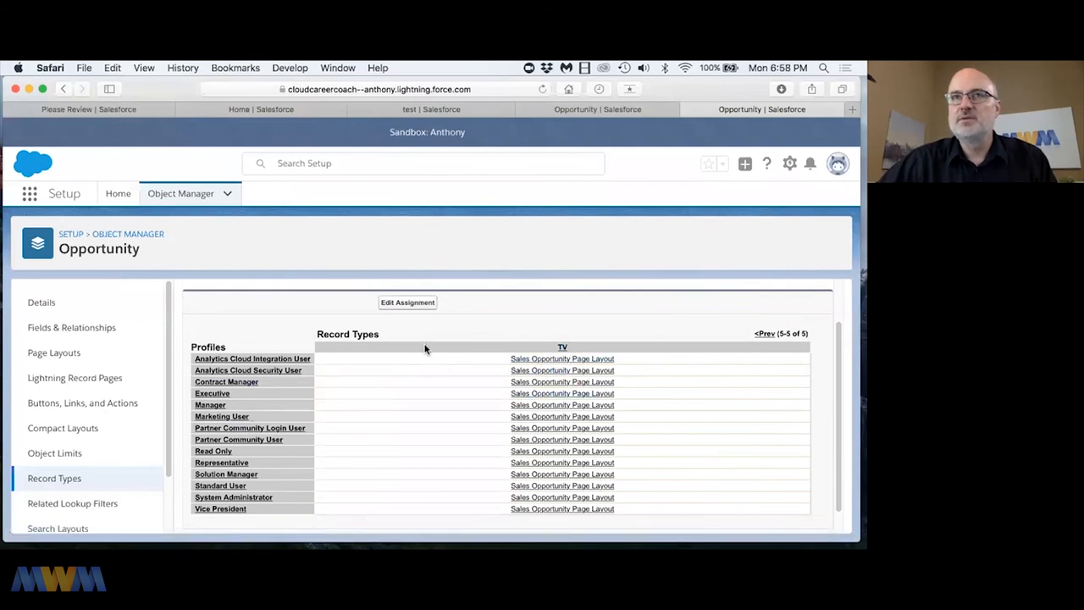
{"action": "mouse_move", "coordinate": [503, 359]}
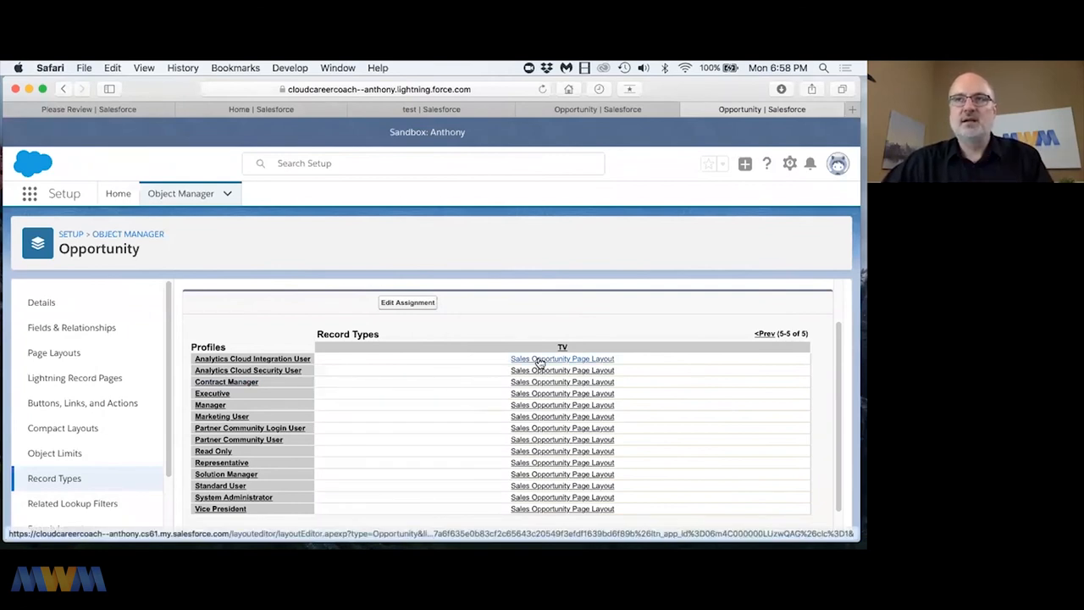
Save a copy of Sales Opportunity Page Layout named 'TV Opportunity Page Layout'.
{"action": "left_click", "coordinate": [54, 352]}
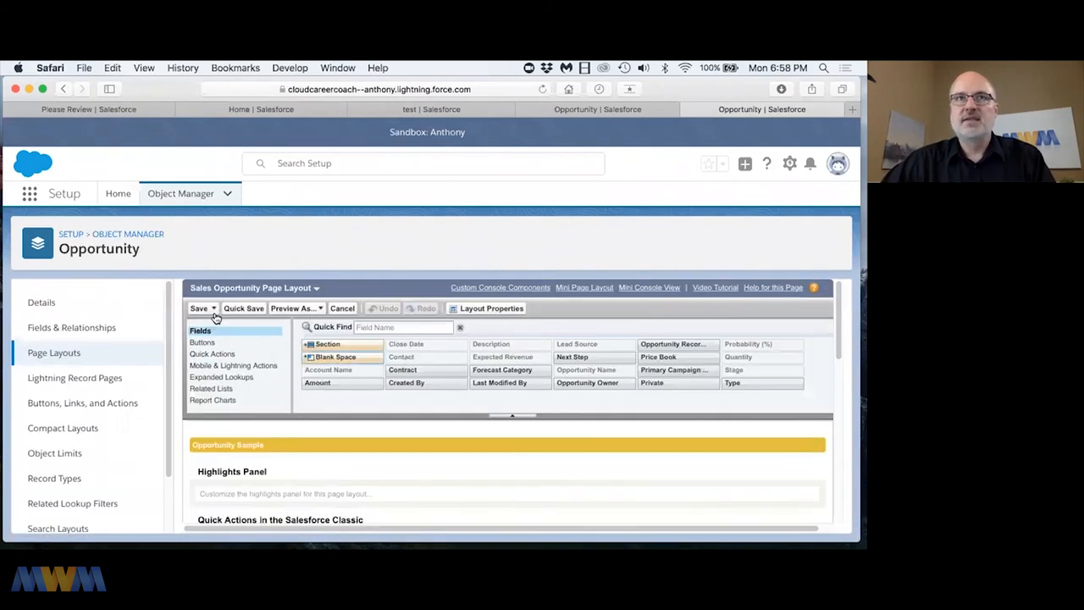
{"action": "left_click", "coordinate": [213, 308]}
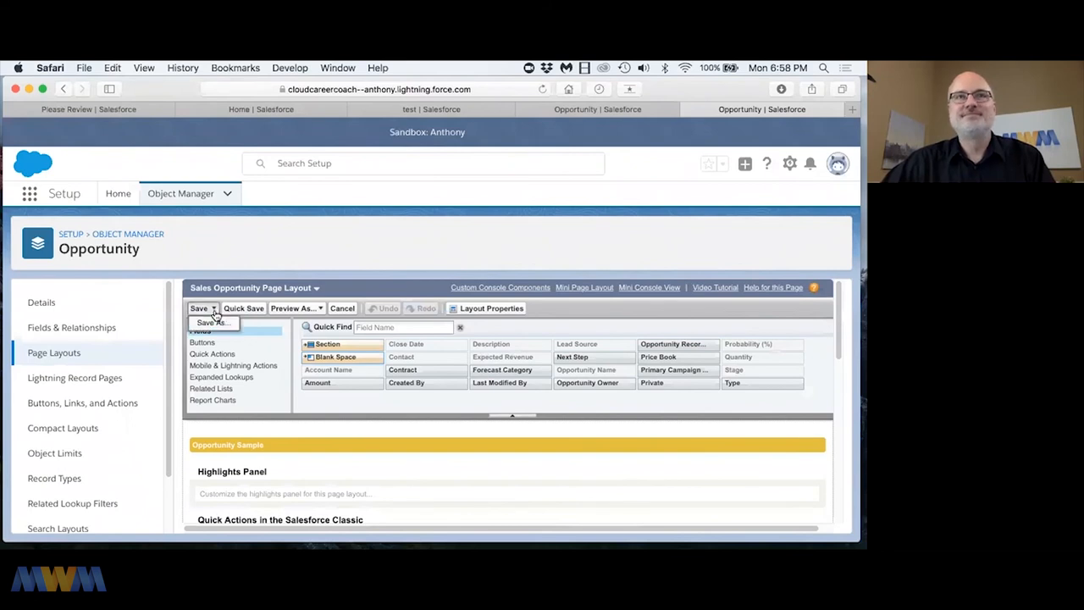
{"action": "left_click", "coordinate": [214, 322]}
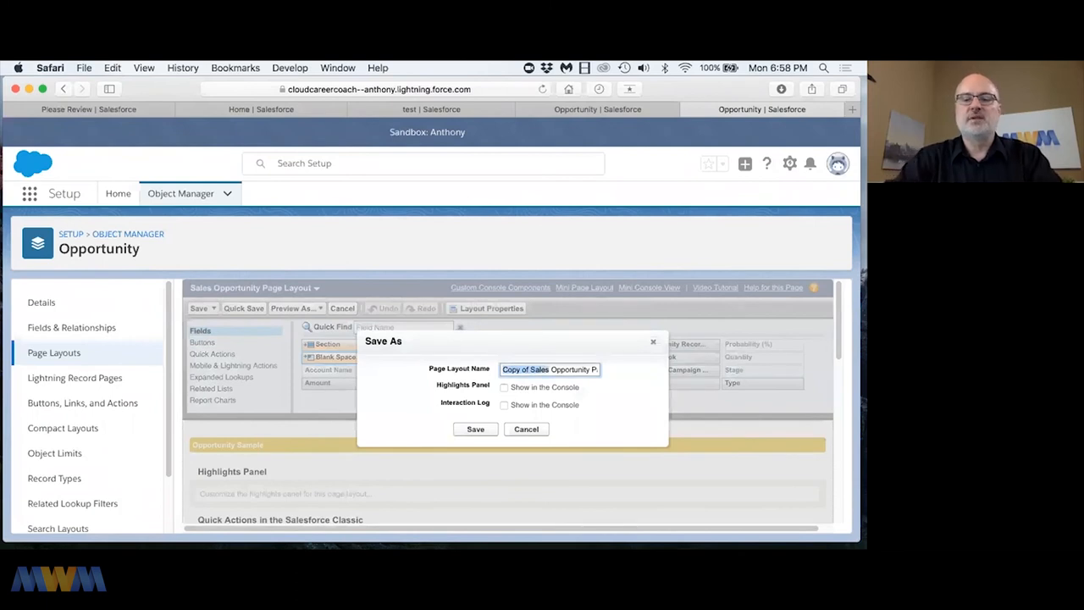
{"action": "type", "text": "TV Opportunity Page Layout"}
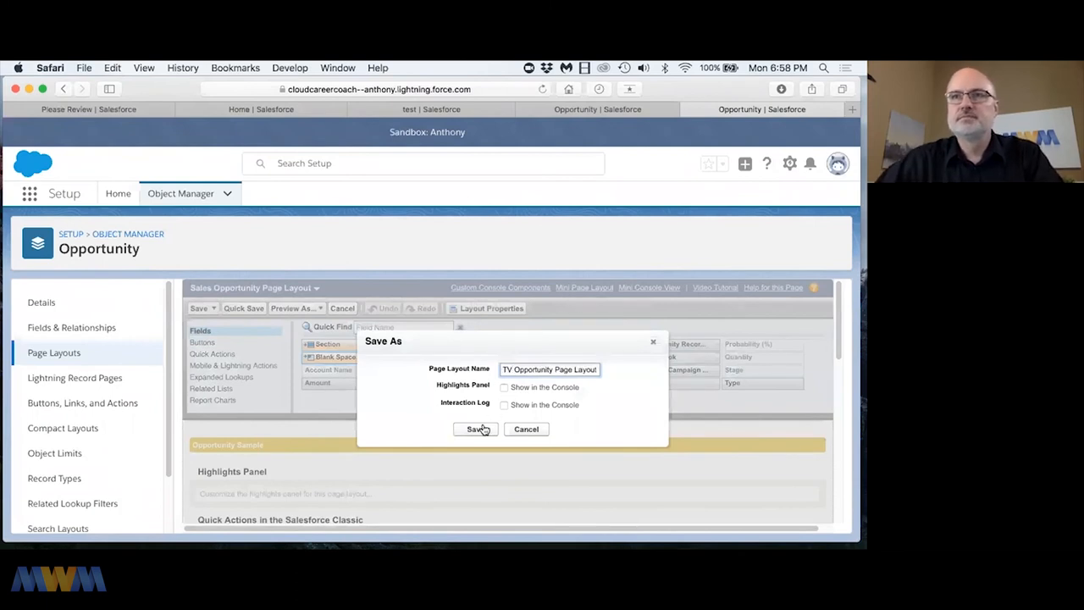
{"action": "left_click", "coordinate": [474, 429]}
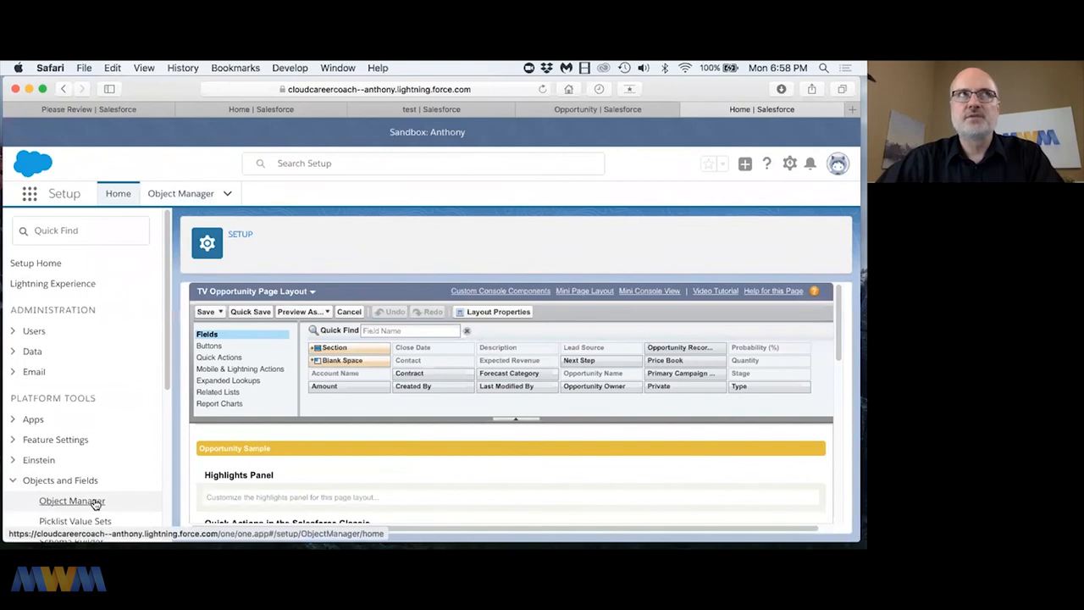
Return to Object Manager and open the Opportunity object's details page.
{"action": "left_click", "coordinate": [71, 501]}
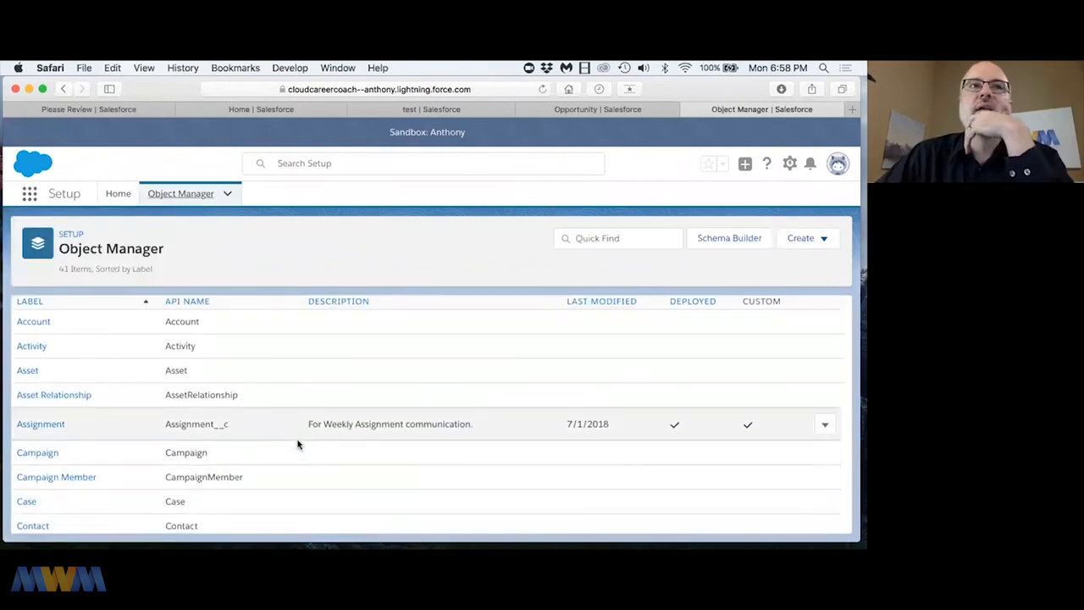
{"action": "scroll", "scroll_direction": "down", "scroll_amount": 3}
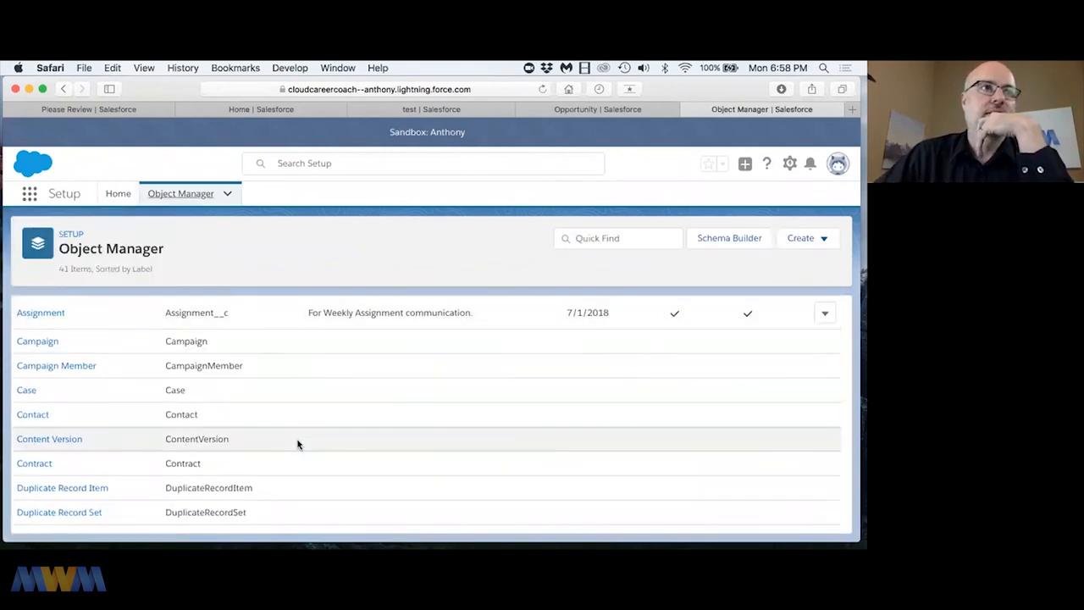
{"action": "mouse_move", "coordinate": [427, 399]}
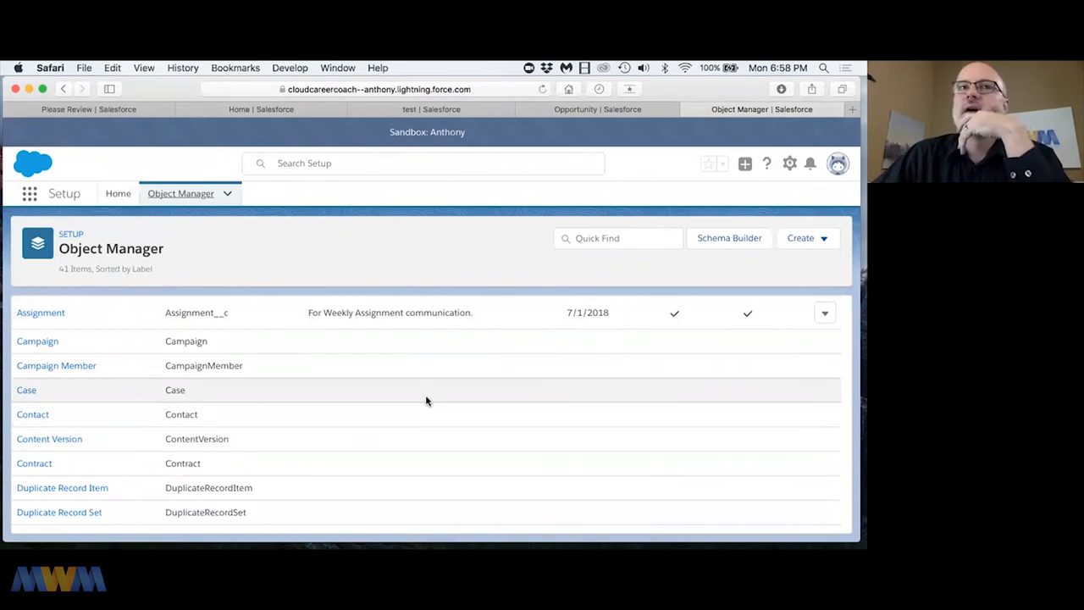
{"action": "scroll", "scroll_direction": "down", "scroll_amount": 3}
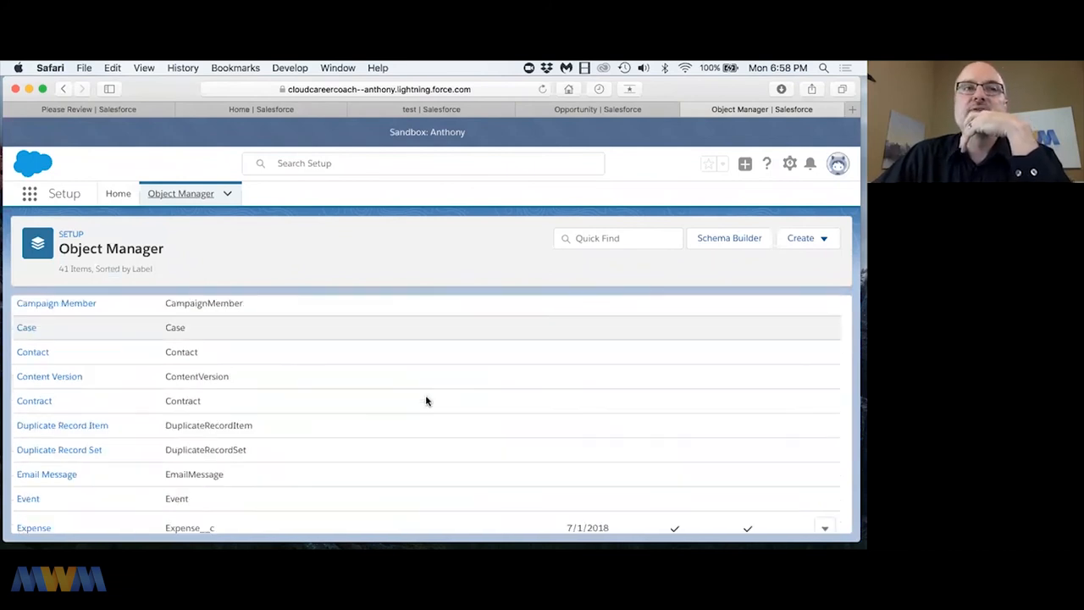
{"action": "left_click", "coordinate": [30, 303]}
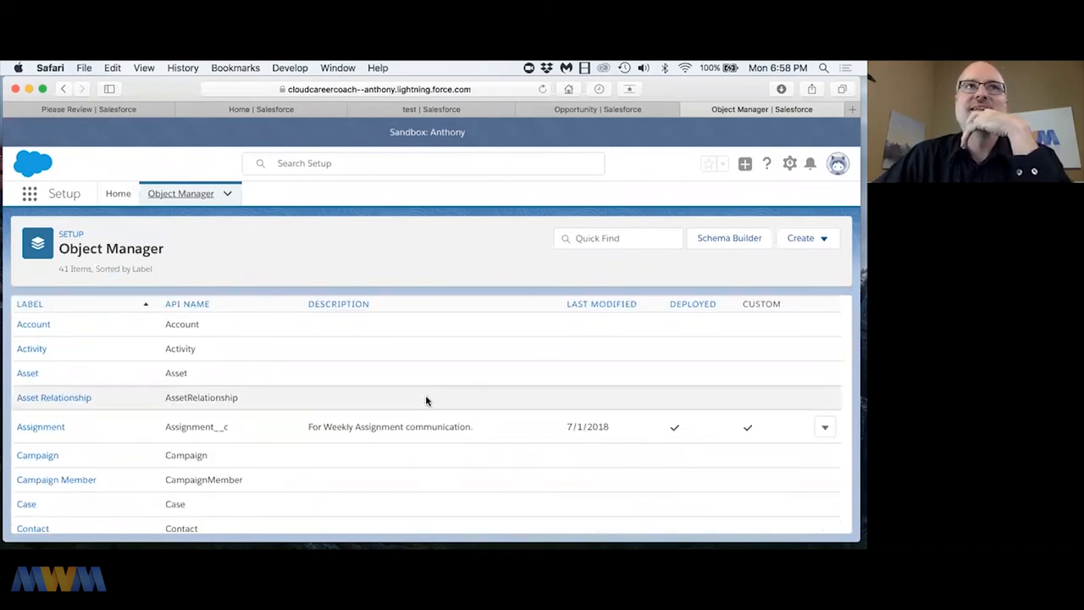
{"action": "scroll", "scroll_direction": "down", "scroll_amount": 3}
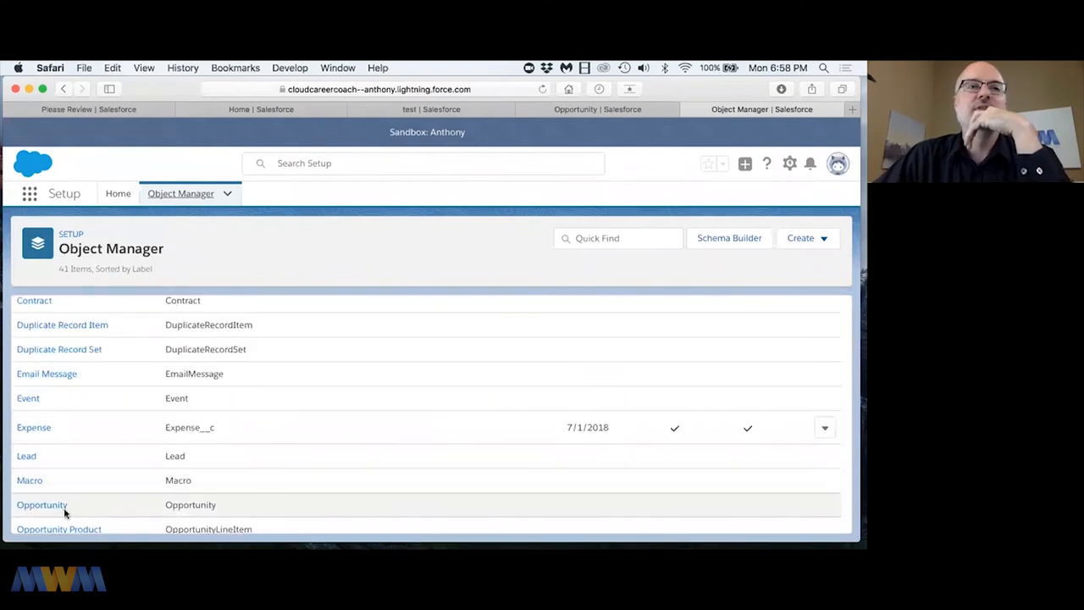
{"action": "left_click", "coordinate": [41, 504]}
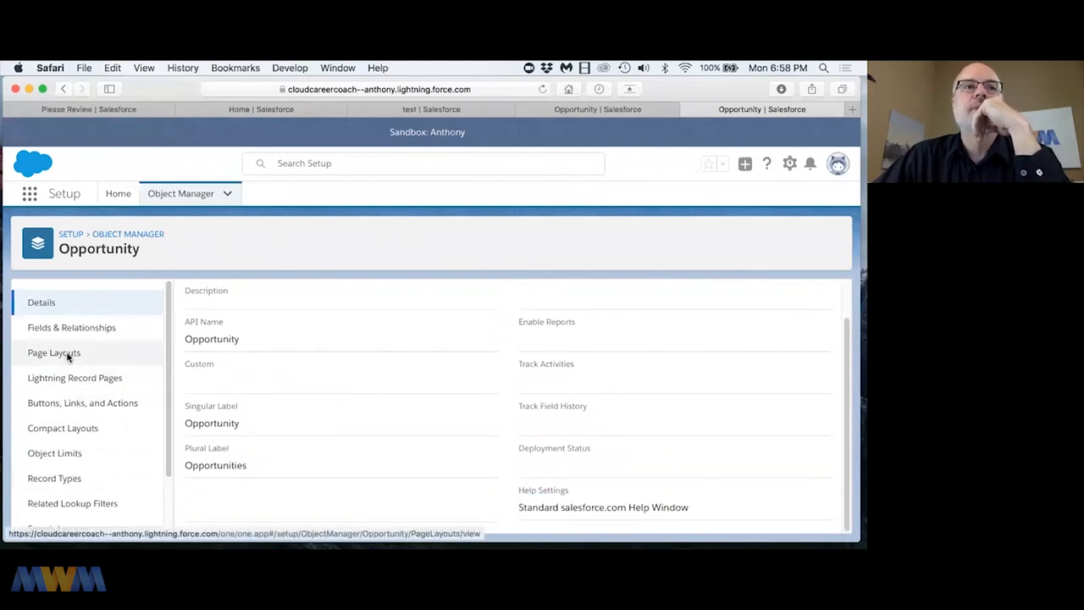
Show the Page Layout Assignment grid for the Opportunity object's layouts.
{"action": "left_click", "coordinate": [55, 352]}
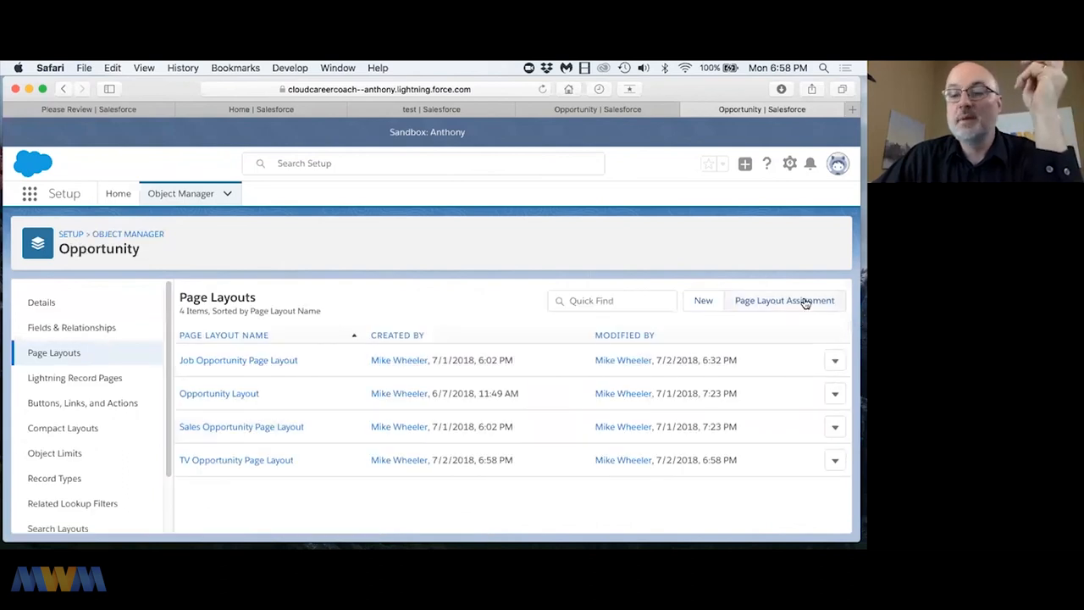
{"action": "left_click", "coordinate": [782, 302]}
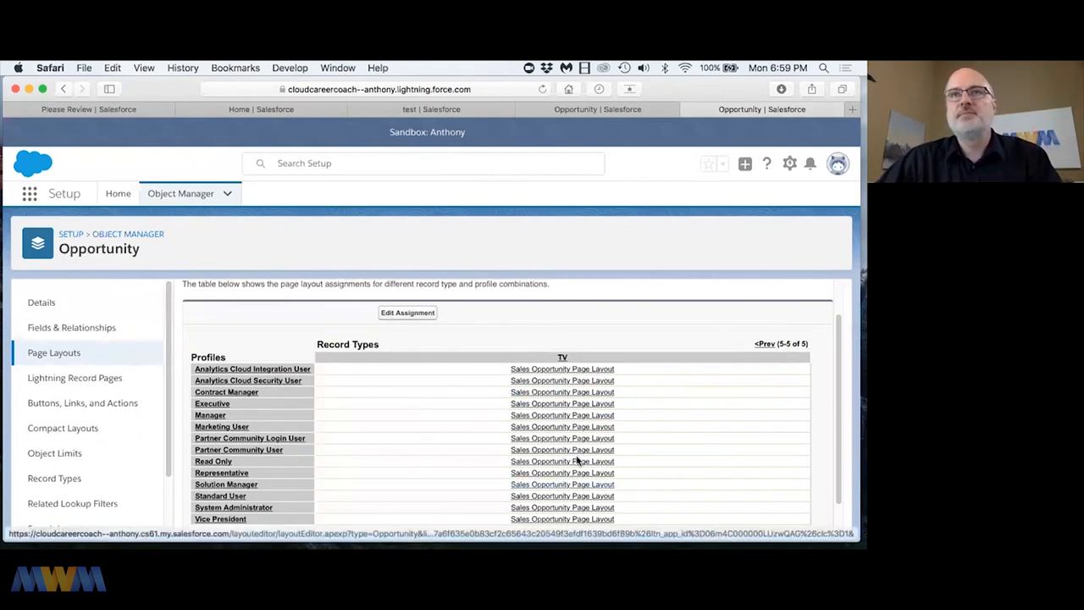
{"action": "scroll", "scroll_direction": "down", "scroll_amount": 3}
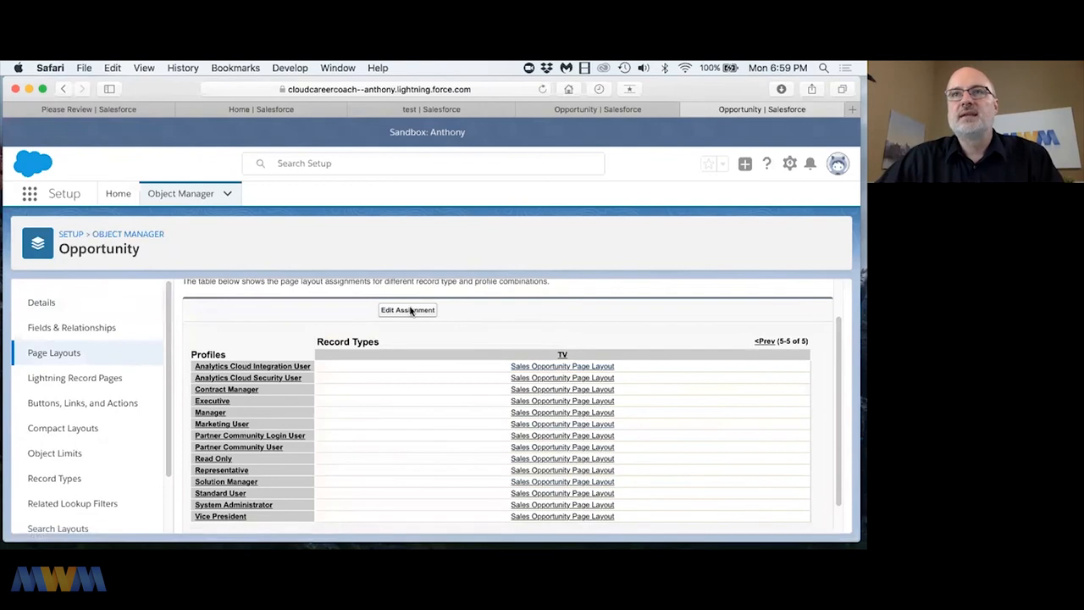
Assign TV Opportunity Page Layout to the TV record type for all profiles and save.
{"action": "left_click", "coordinate": [406, 310]}
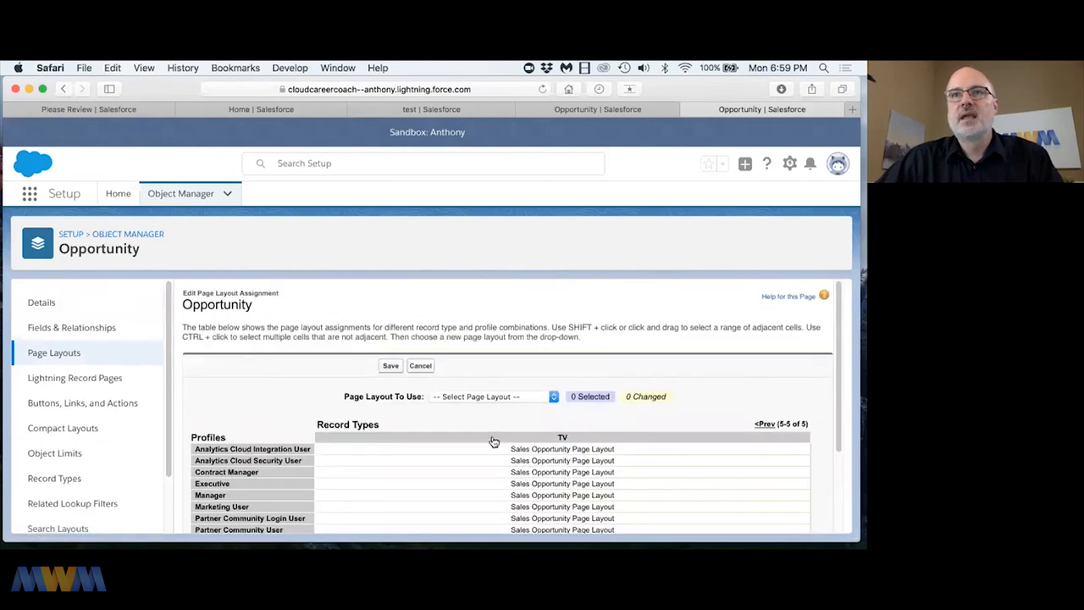
{"action": "scroll", "scroll_direction": "down", "scroll_amount": 3}
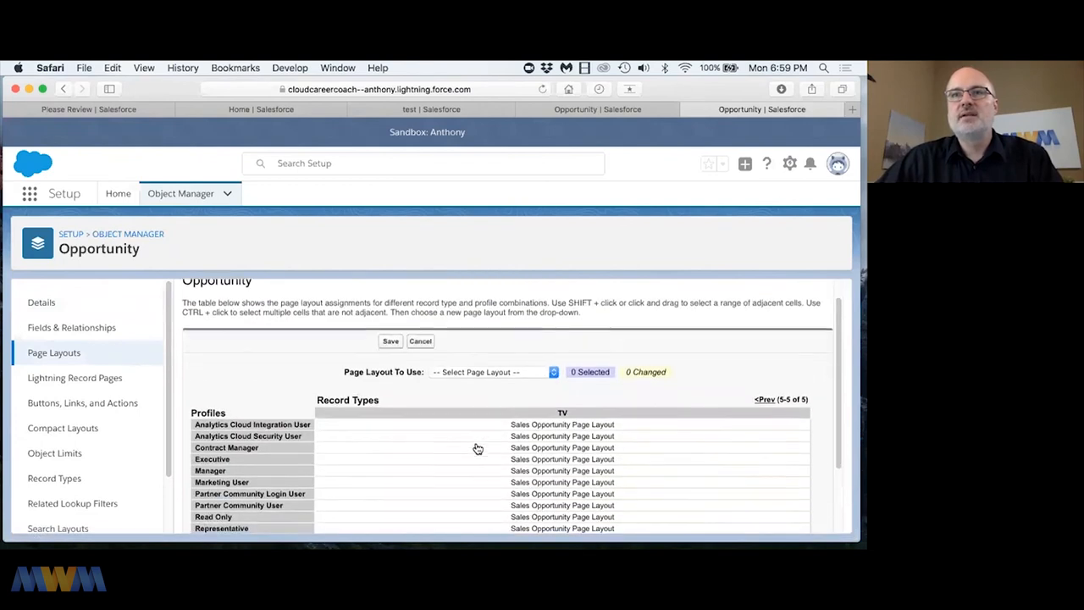
{"action": "scroll", "scroll_direction": "down", "scroll_amount": 3}
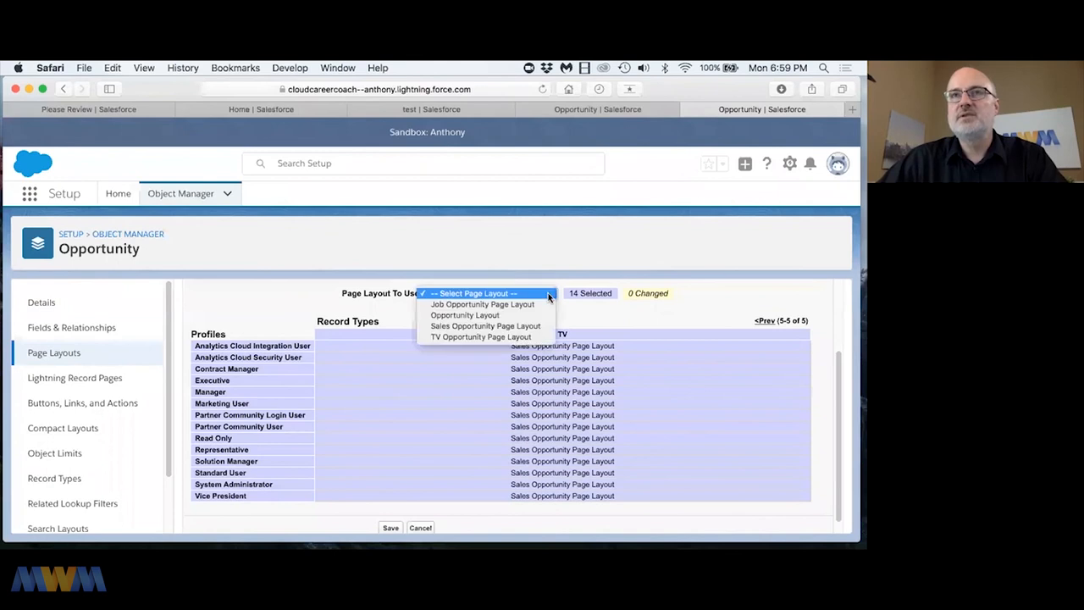
{"action": "mouse_move", "coordinate": [480, 335]}
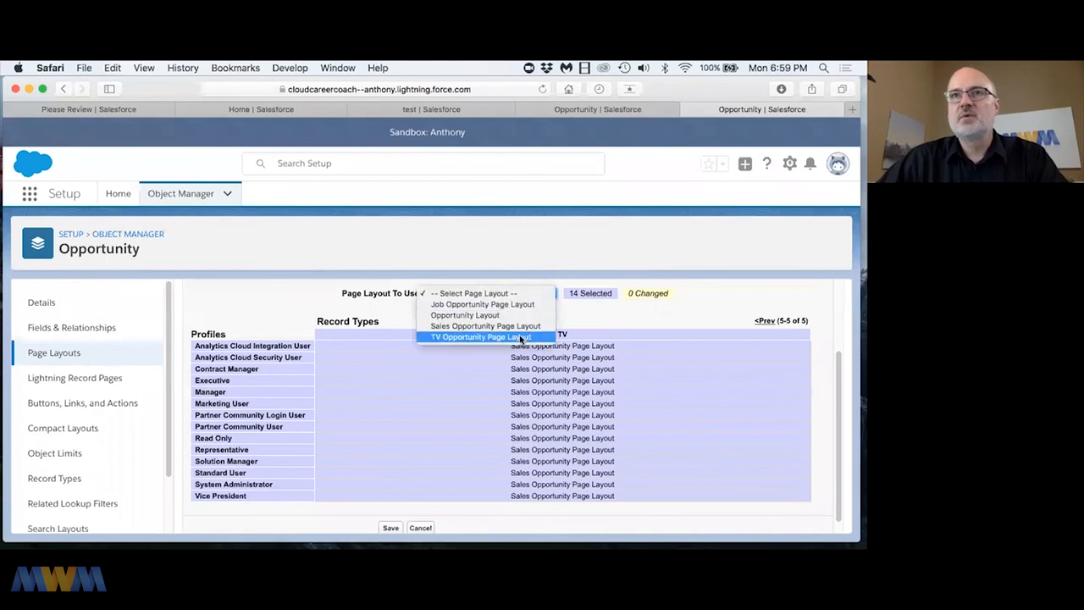
{"action": "left_click", "coordinate": [481, 335]}
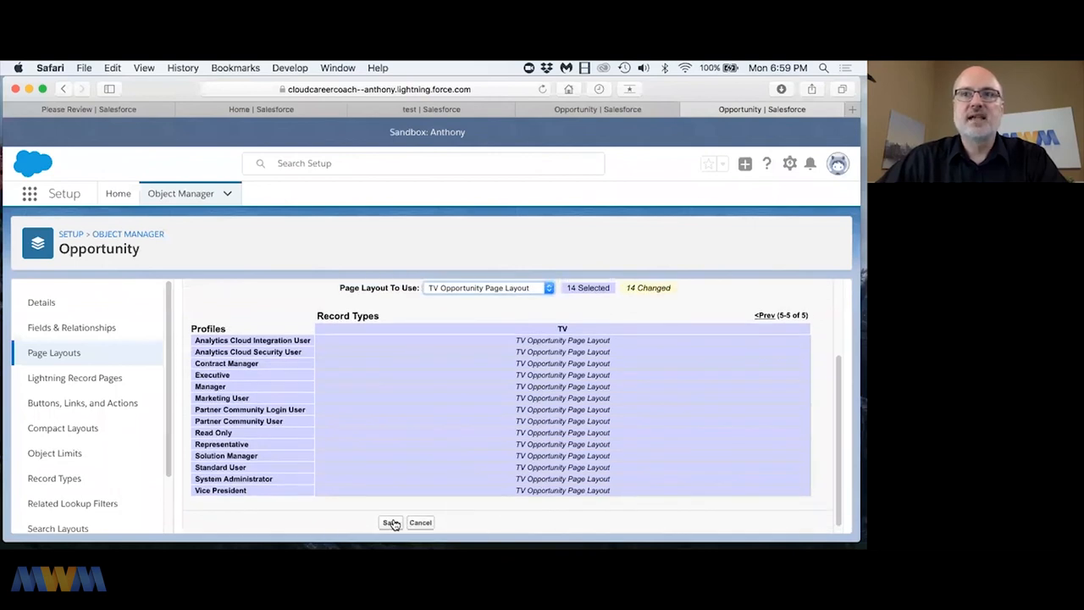
{"action": "mouse_move", "coordinate": [410, 502]}
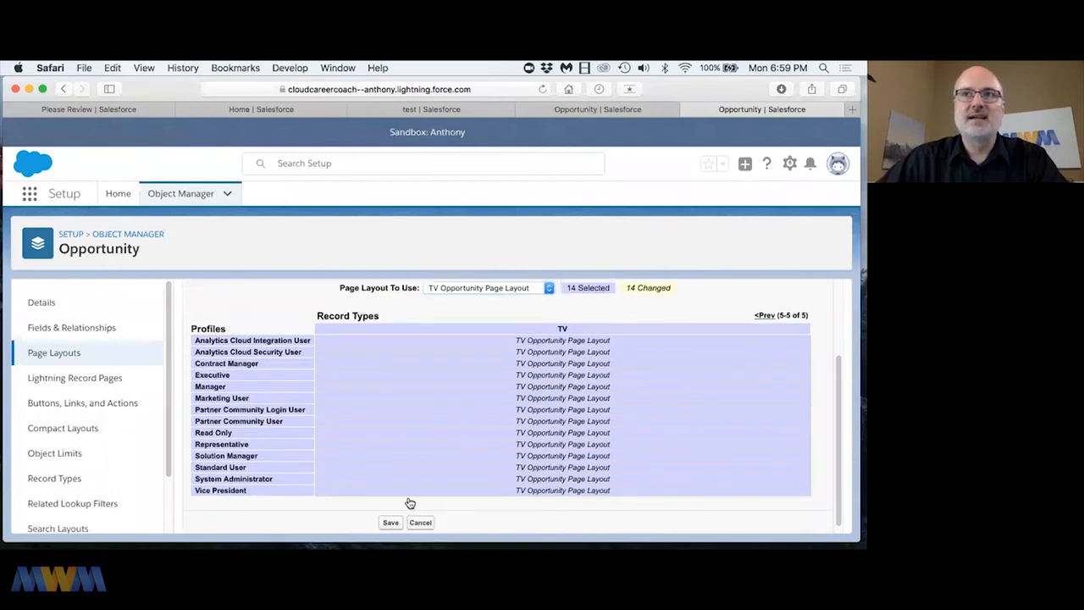
{"action": "mouse_move", "coordinate": [525, 386]}
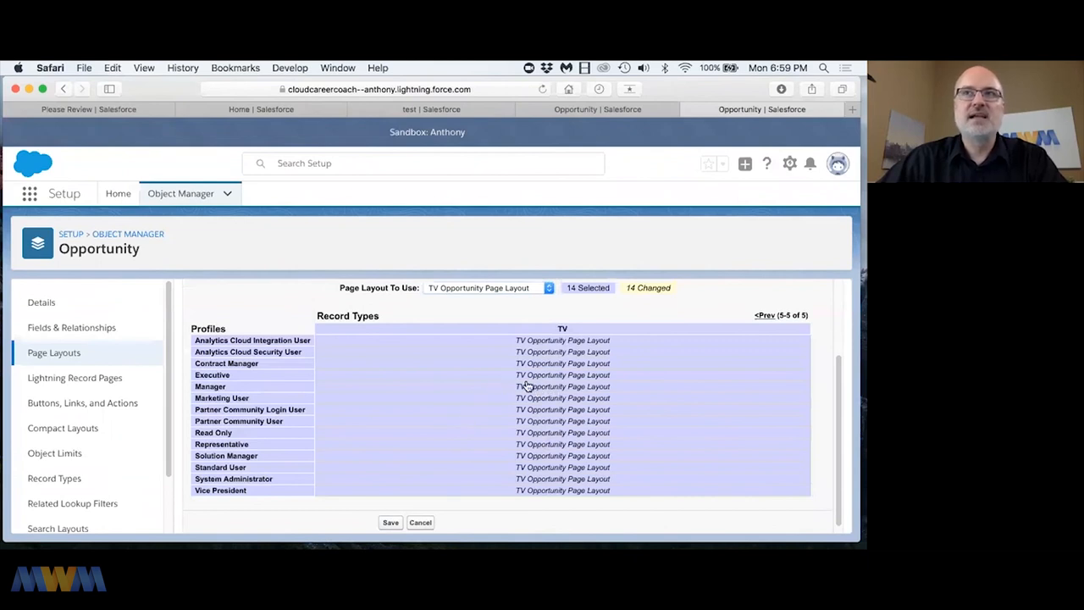
{"action": "left_click", "coordinate": [420, 522]}
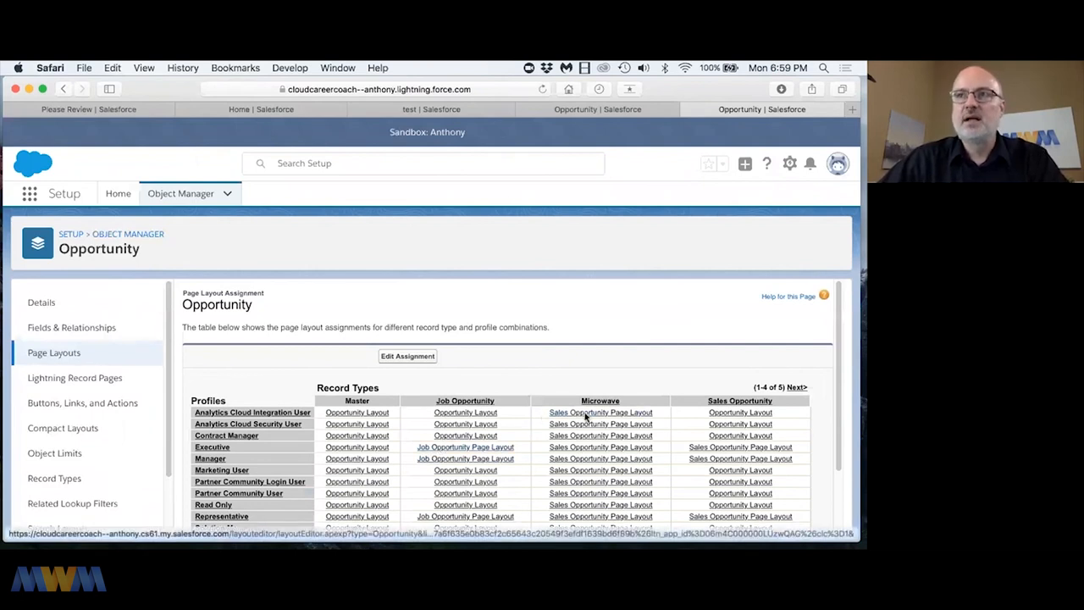
{"action": "scroll", "scroll_direction": "down", "scroll_amount": 3}
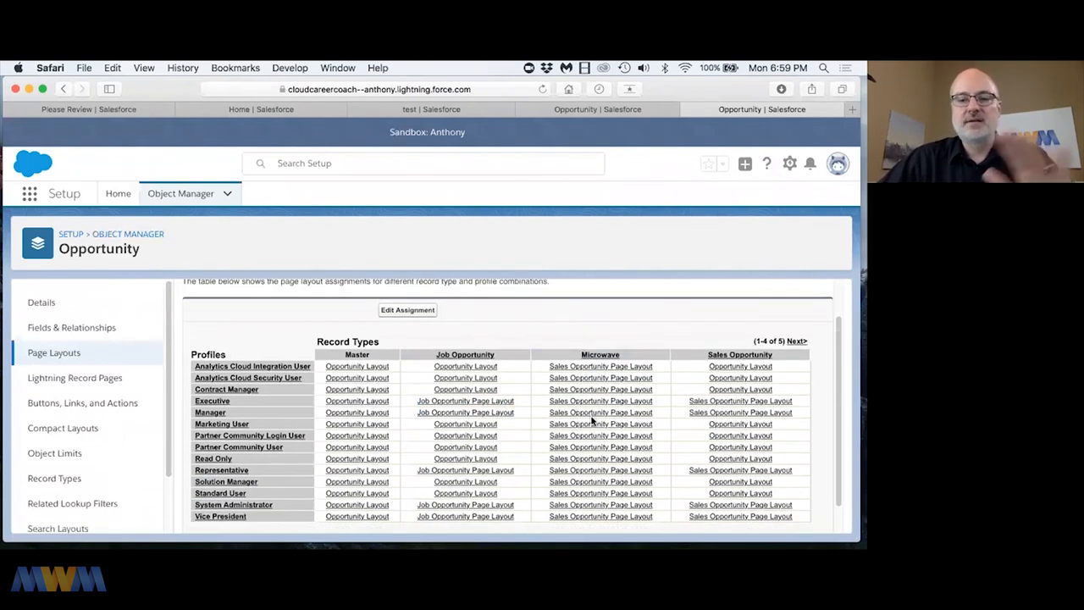
{"action": "mouse_move", "coordinate": [600, 424]}
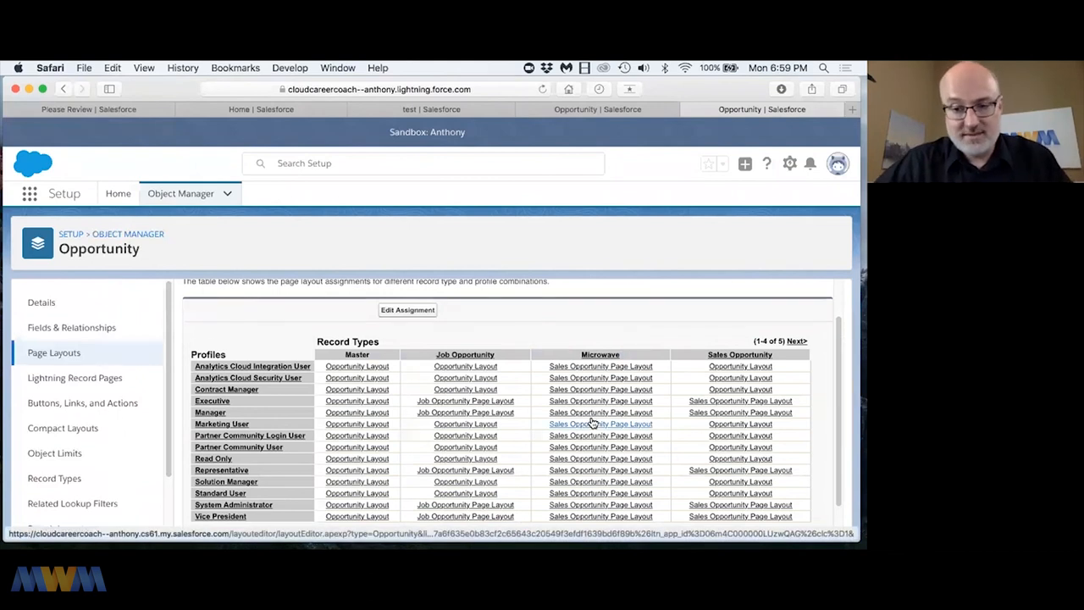